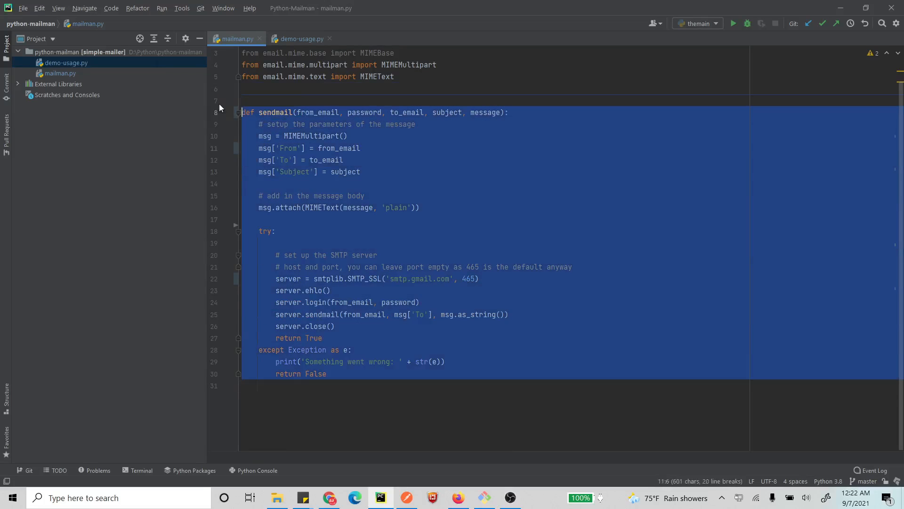
Clear the selection and insert a blank line above the try block in sendmail
left_click(372, 184)
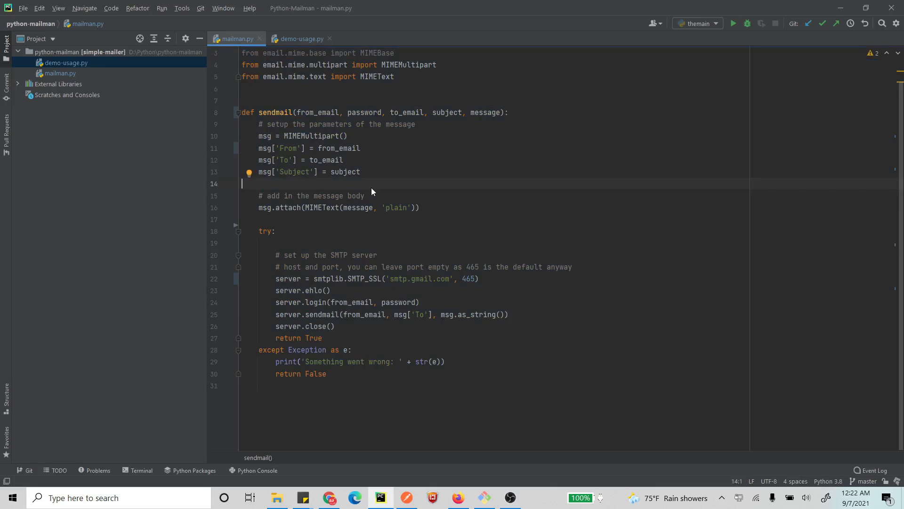
mouse_move(358, 224)
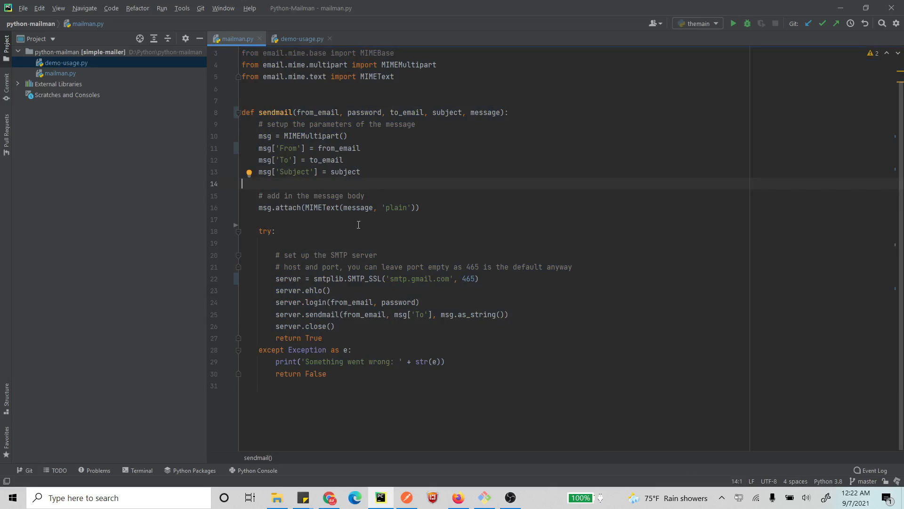
mouse_move(410, 187)
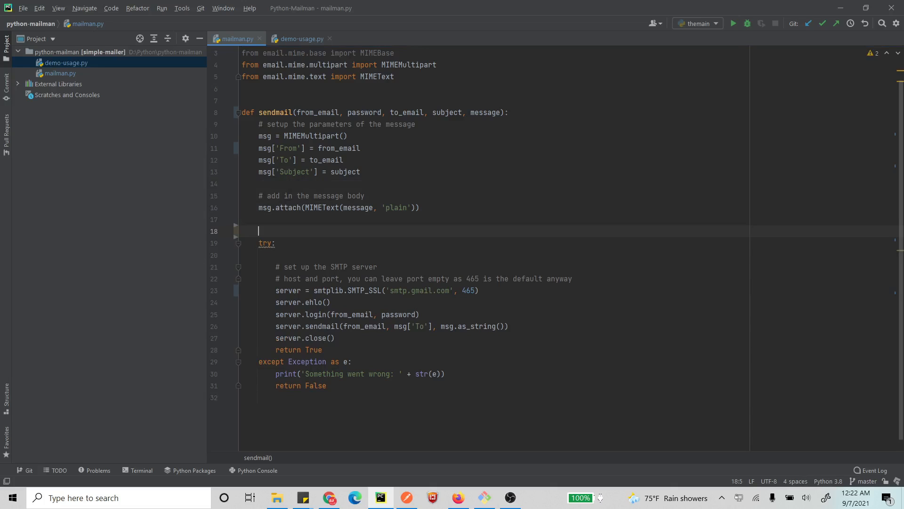
Write with open(filename, "rb") as attachment: above try, with filename as a new sendmail parameter
type("with op")
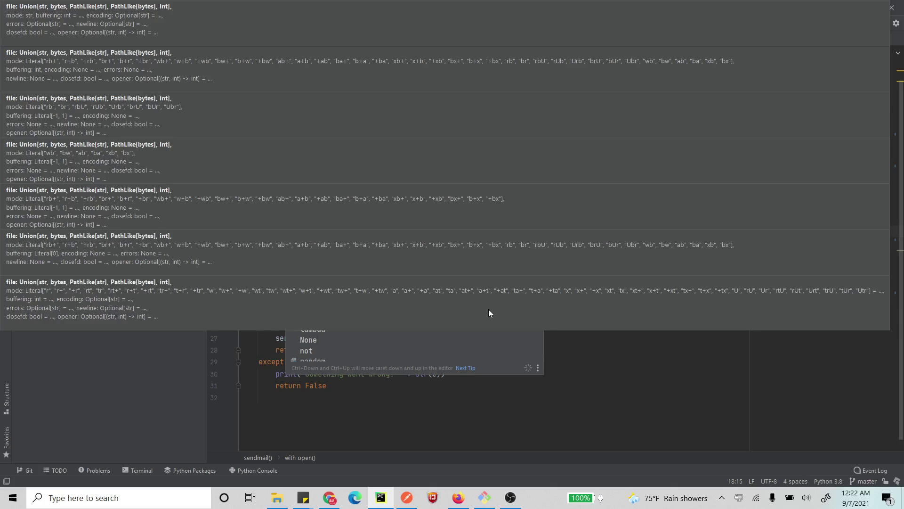
key("Escape")
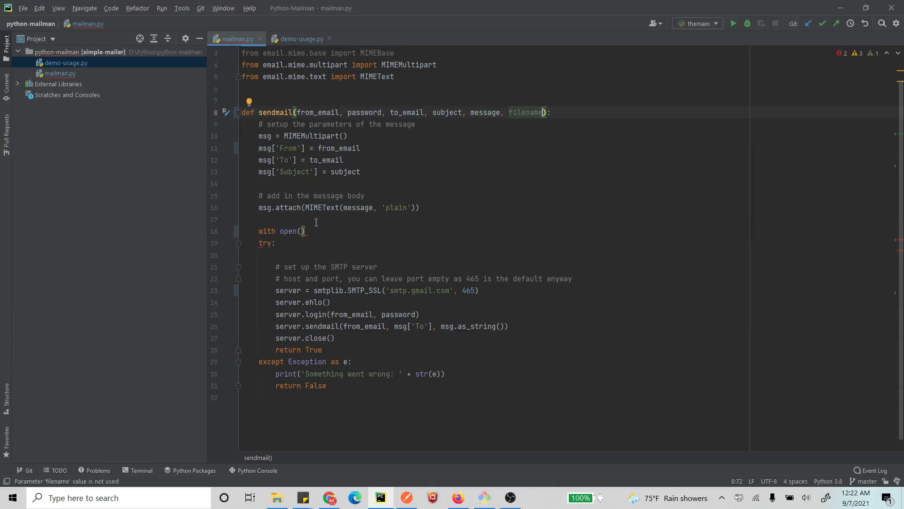
type("fin")
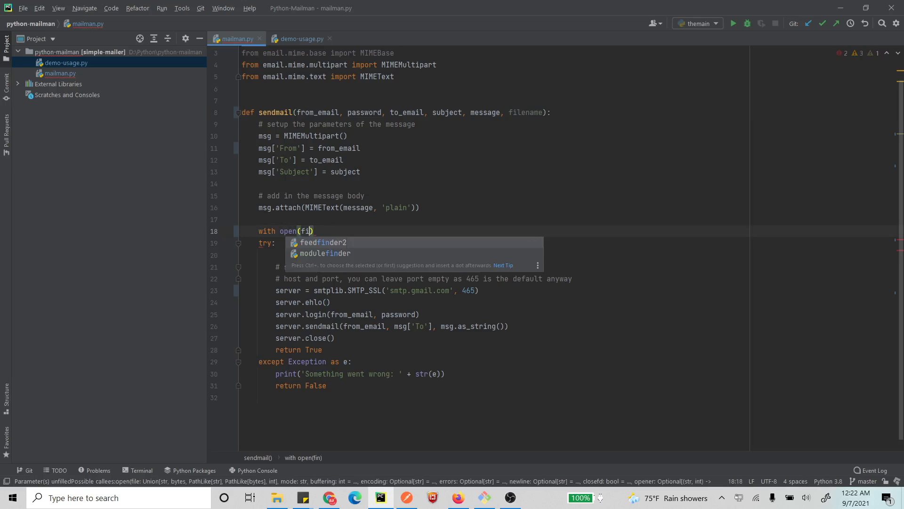
type("lename, \"rb")
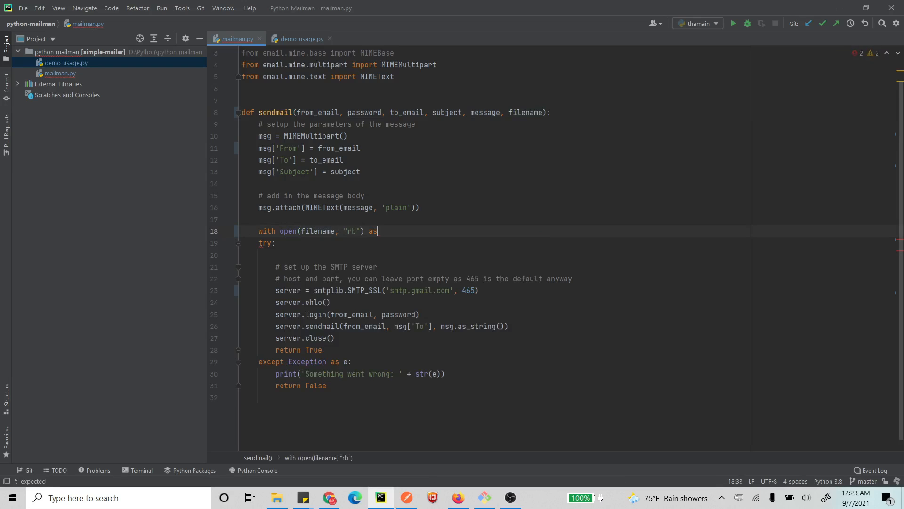
type("attachment:")
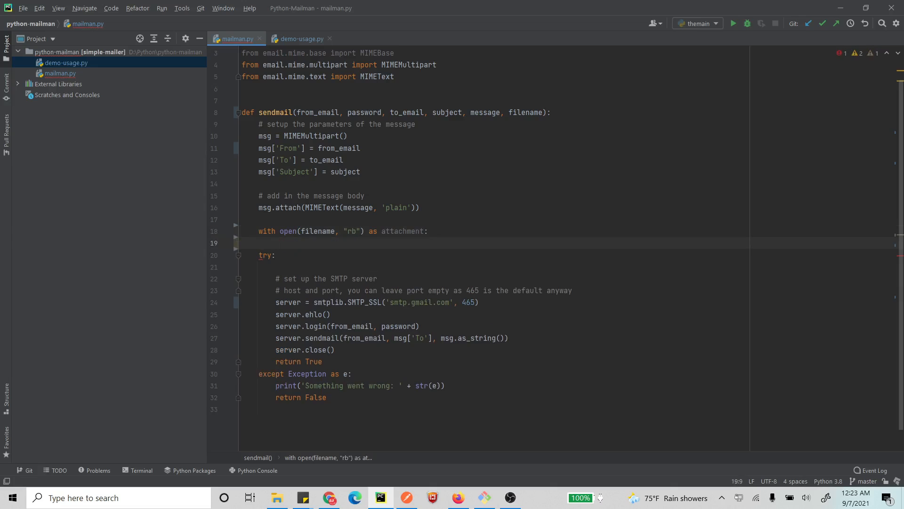
Create part = MIMEBase("application", "octet-stream") inside the with block
type("part =")
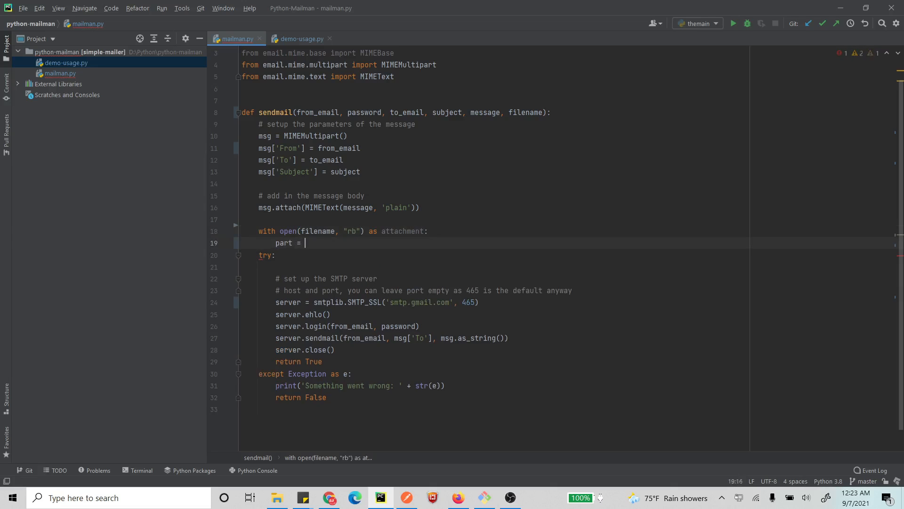
type("MIME")
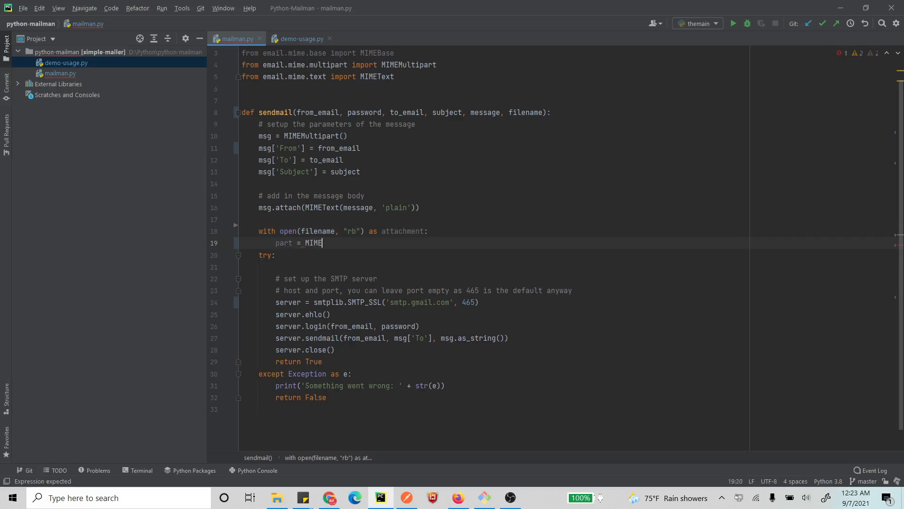
type("Base()")
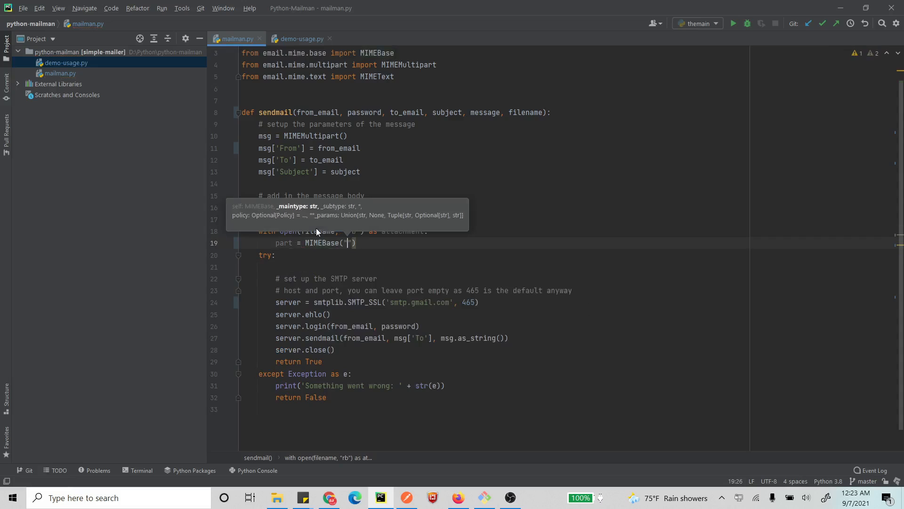
type("\"")
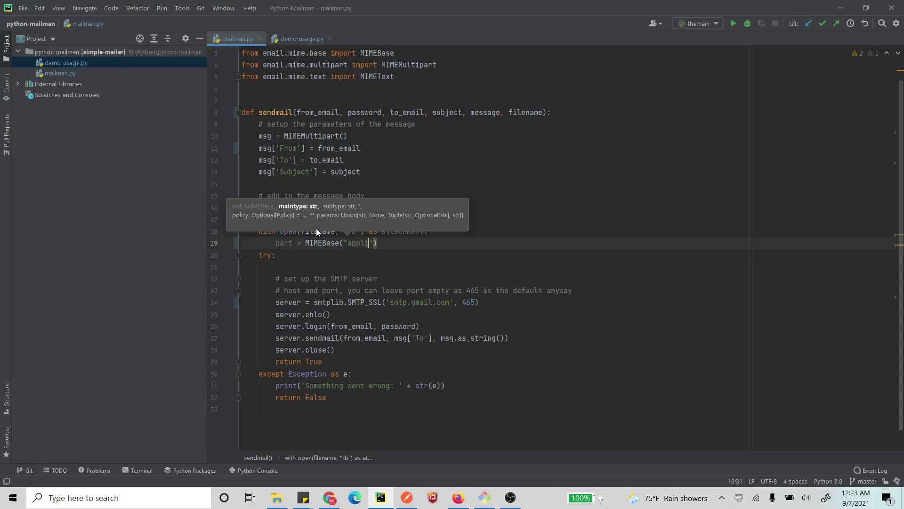
type("cation")
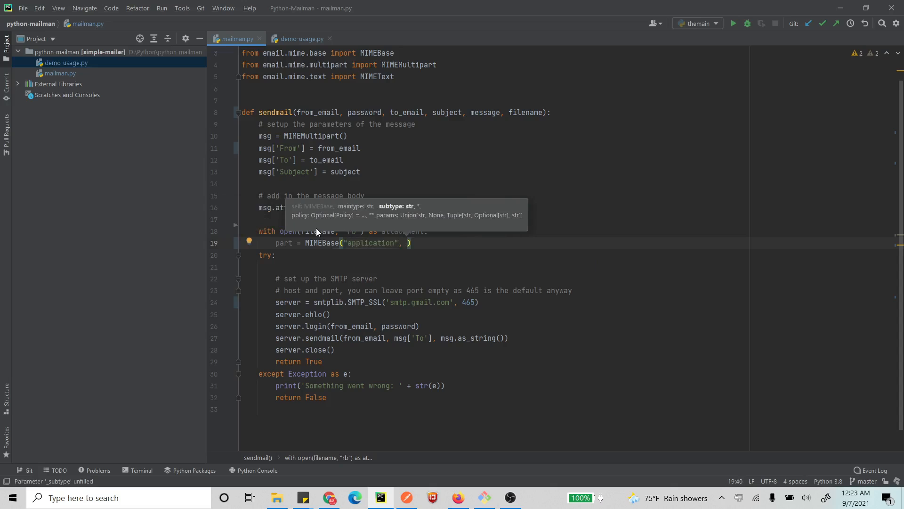
type("\"\"")
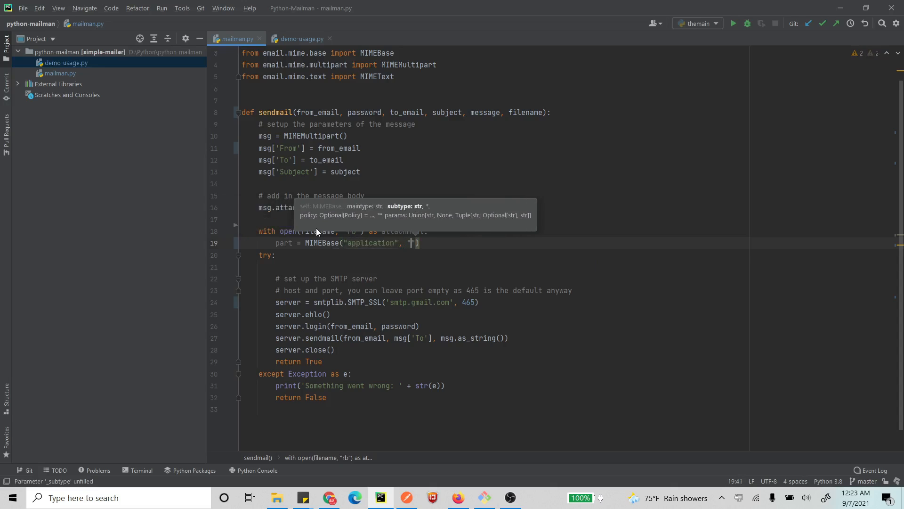
type("octet-stream")
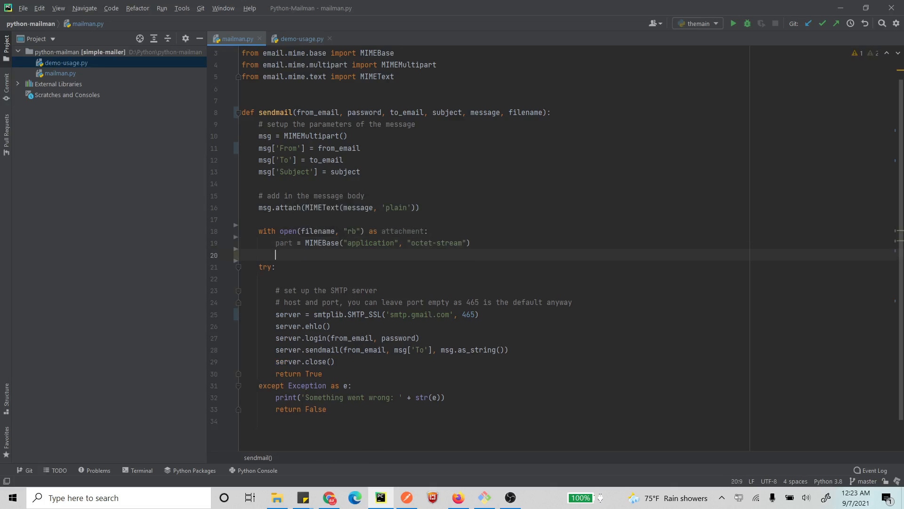
Set the part's payload to attachment.read()
type("part")
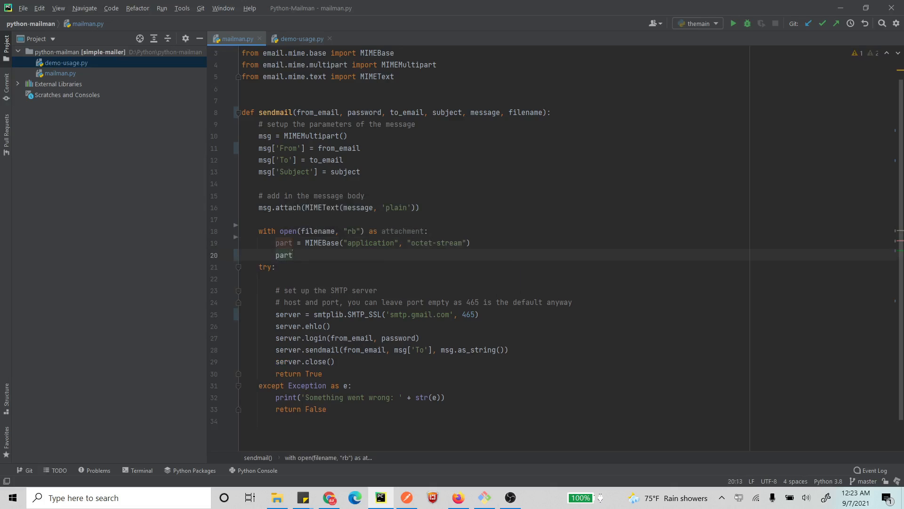
type(".set_payload(")
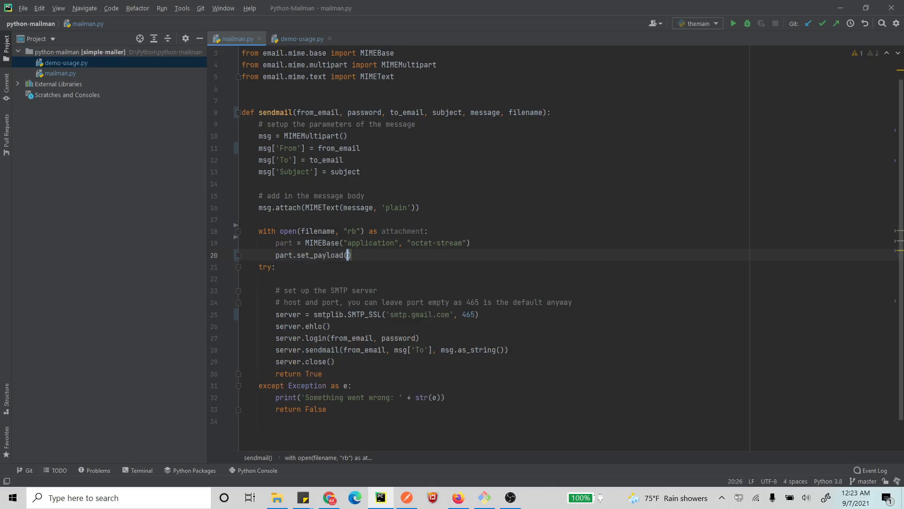
type("attachment.read")
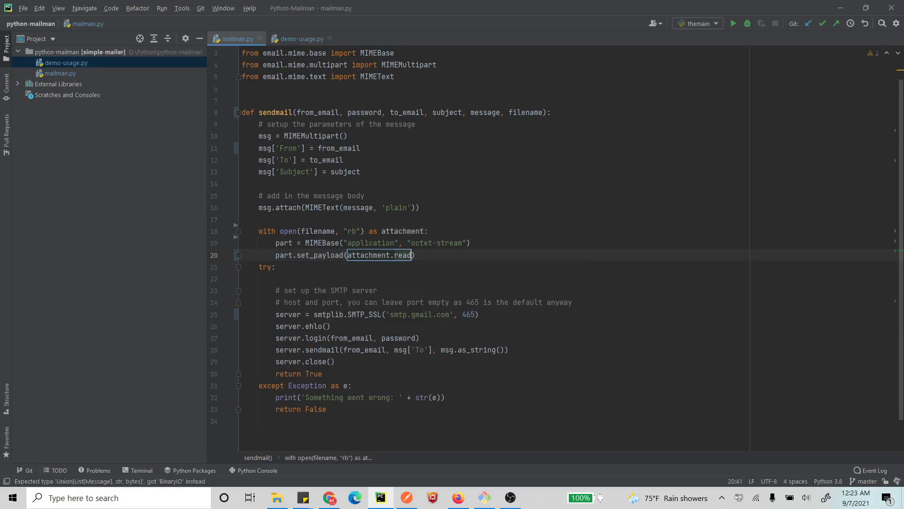
type("()")
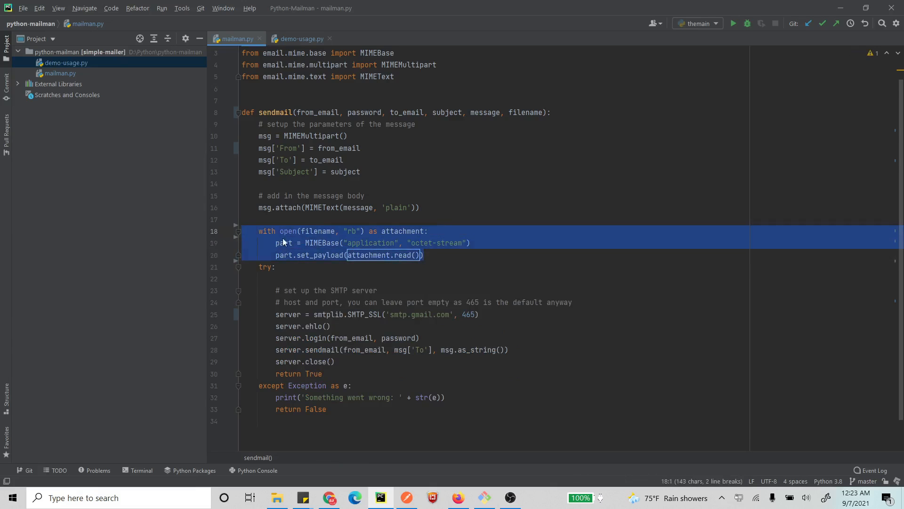
mouse_move(306, 141)
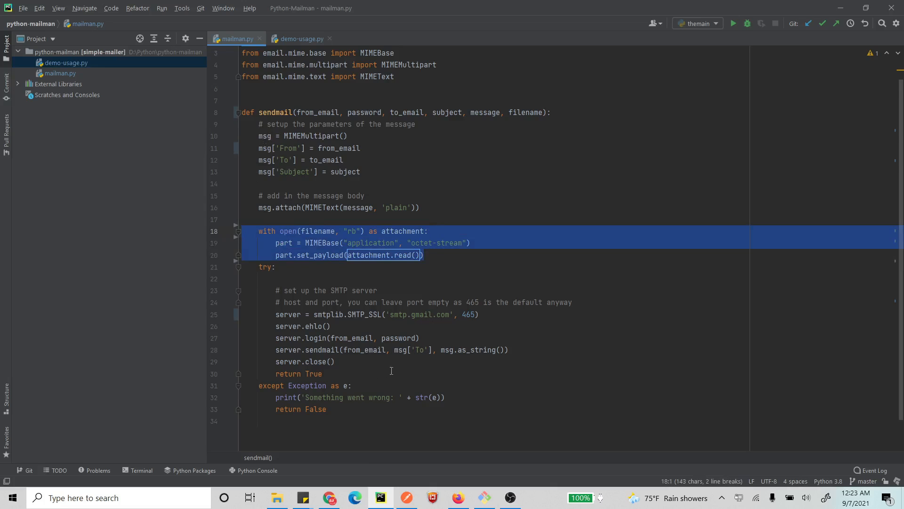
mouse_move(290, 124)
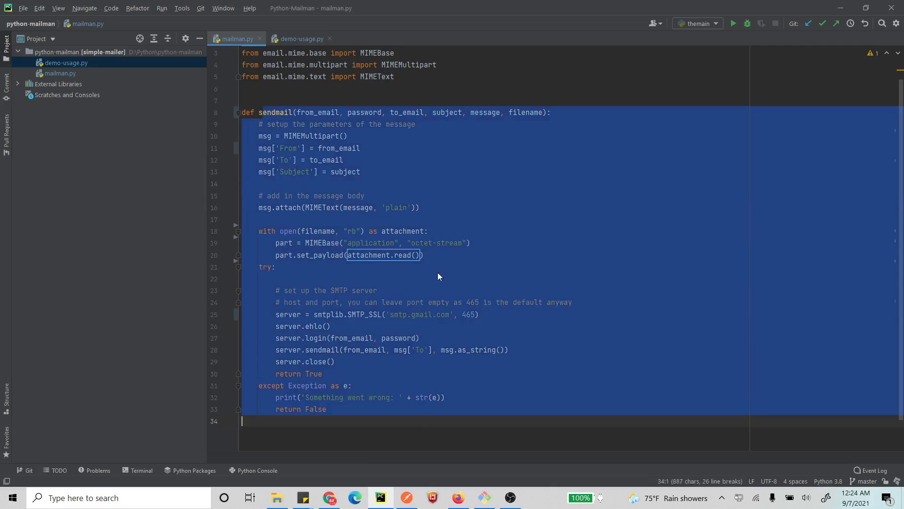
Insert blank lines after the set_payload line before the try block
left_click(424, 255)
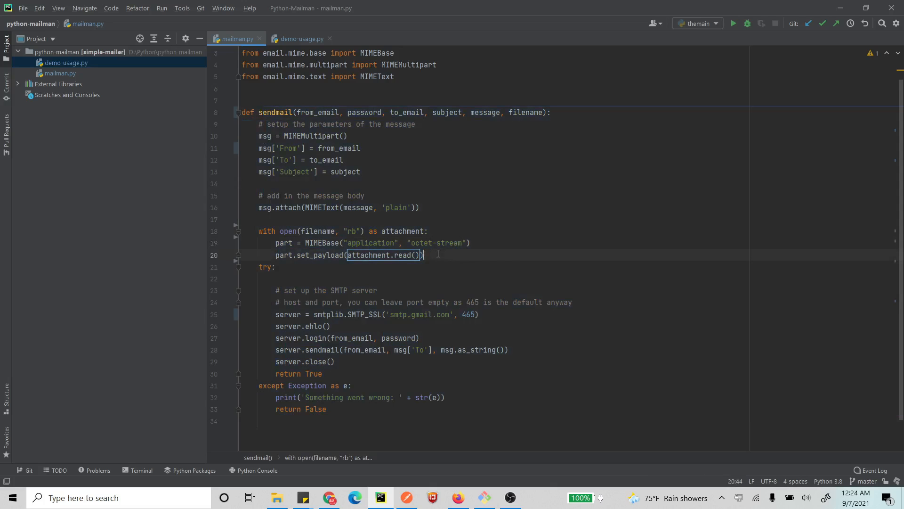
key("enter")
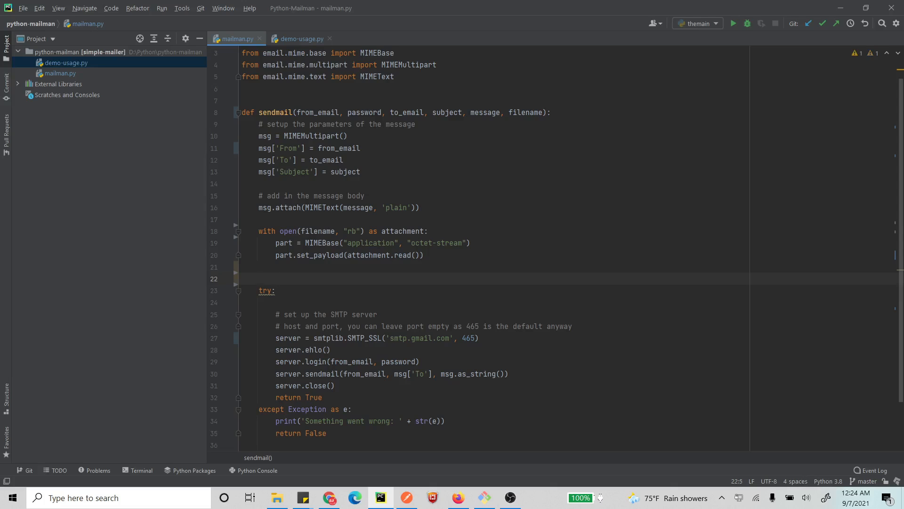
Under an '#encode to base64' comment, call encoders.encode_base64(part)
type("#en")
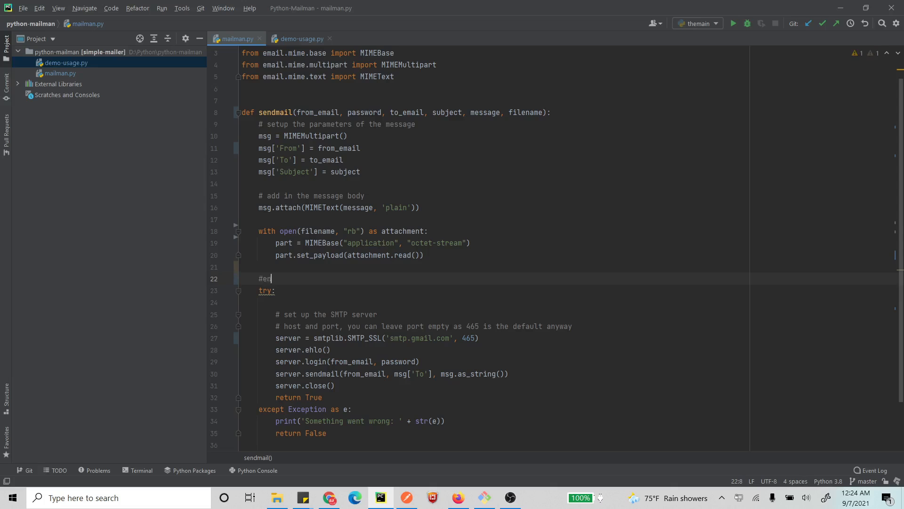
type("code to base64")
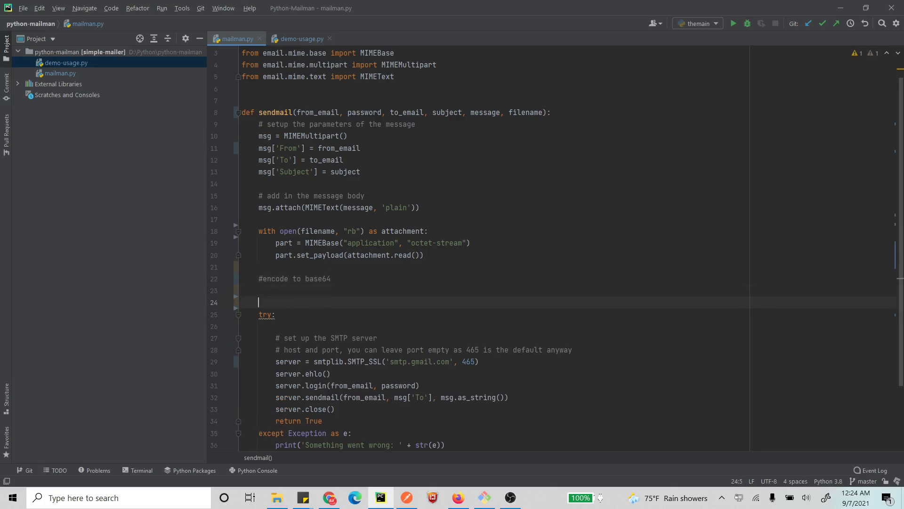
type("encoders")
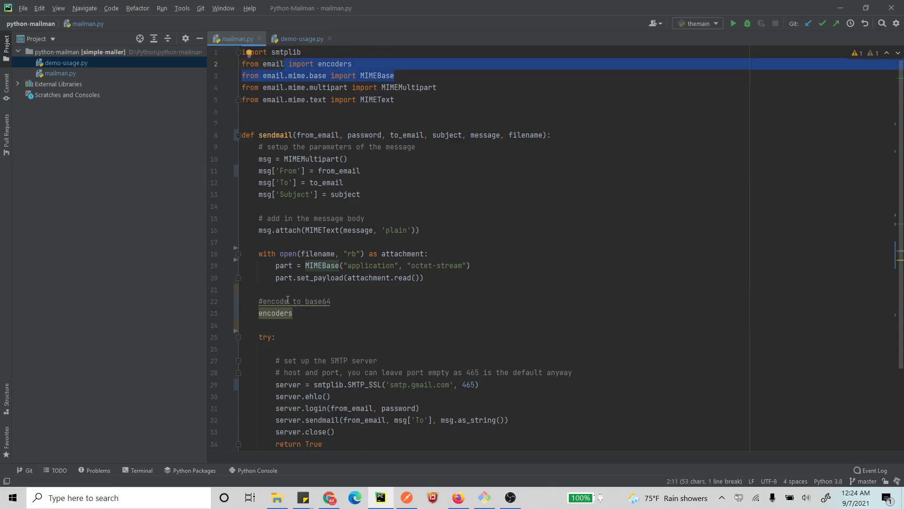
type(".")
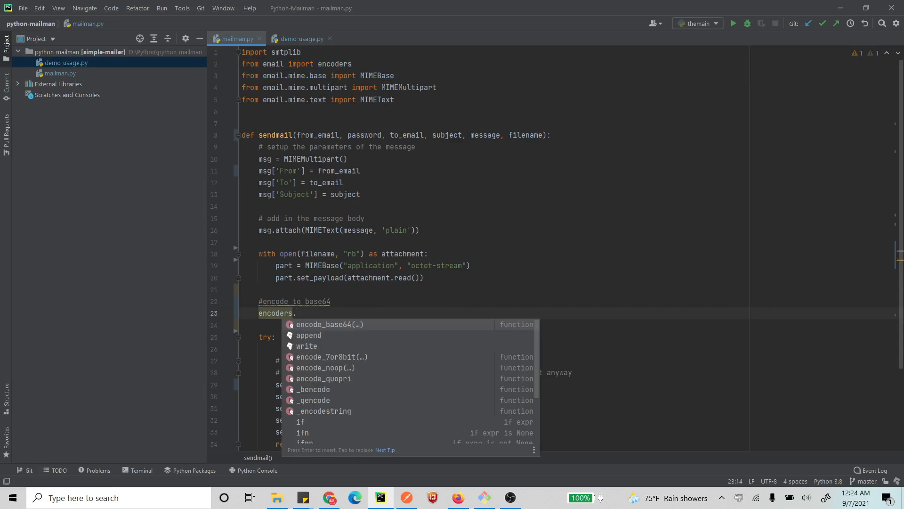
type("en")
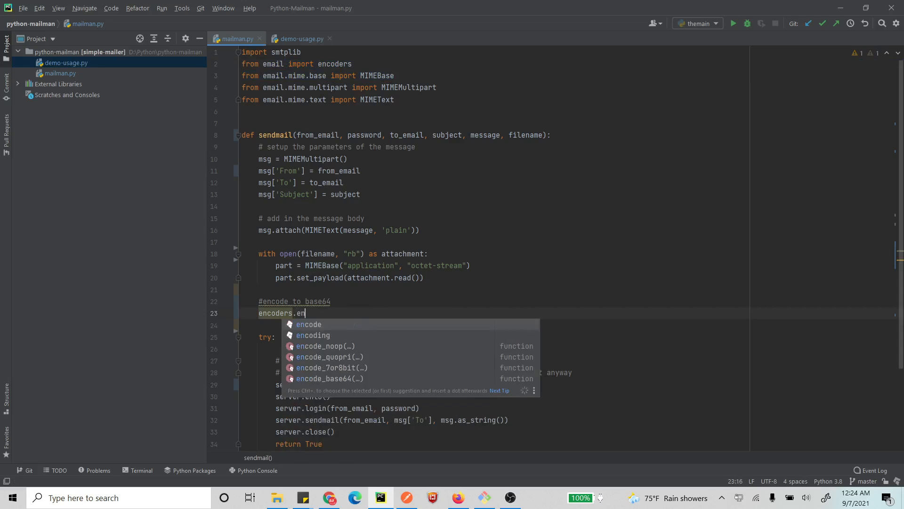
type("code_base64(")
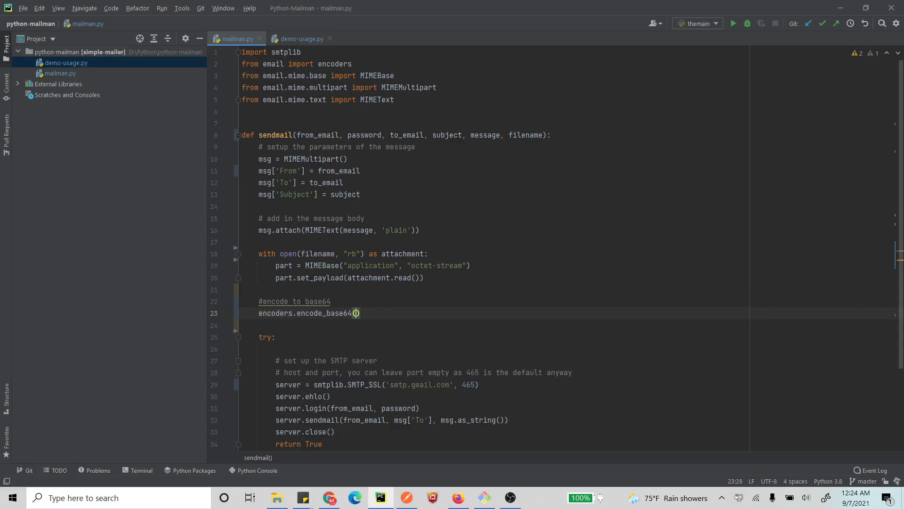
type("pa")
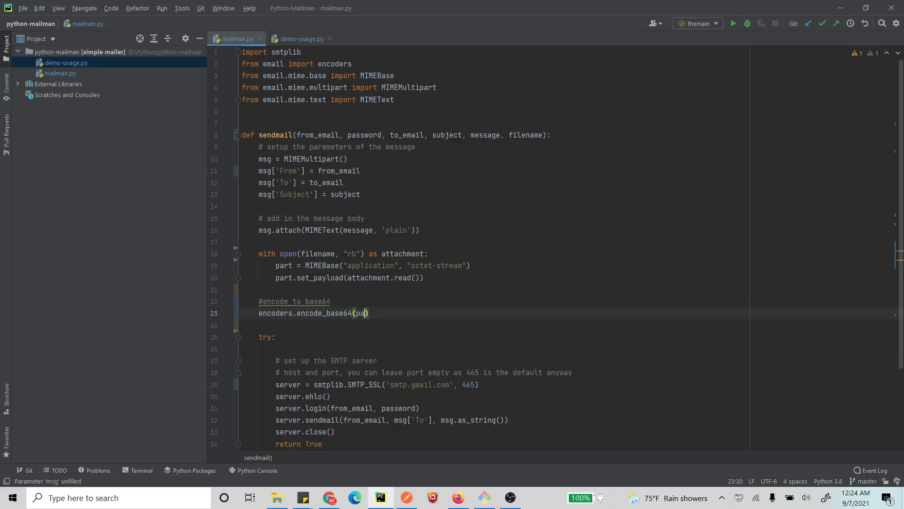
type("rt")
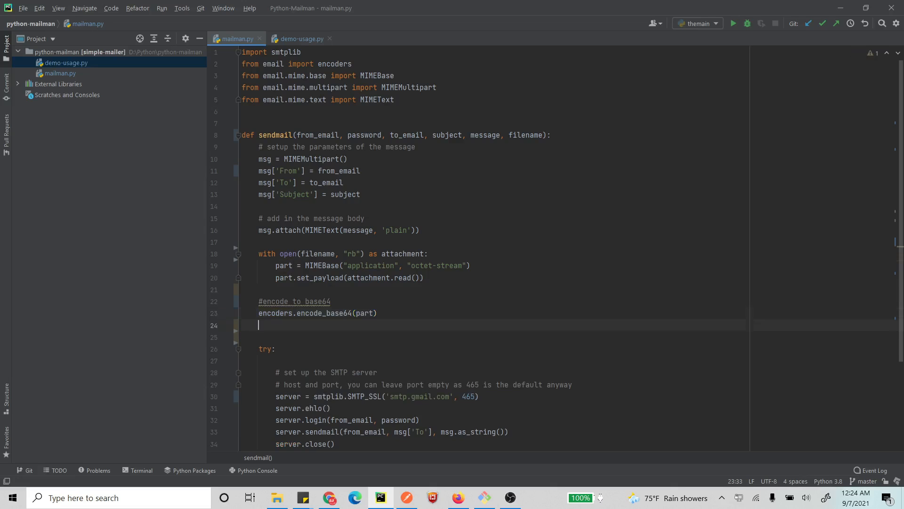
Add a Content-Disposition header f"attachment; filename={filename}" to the part
type("par")
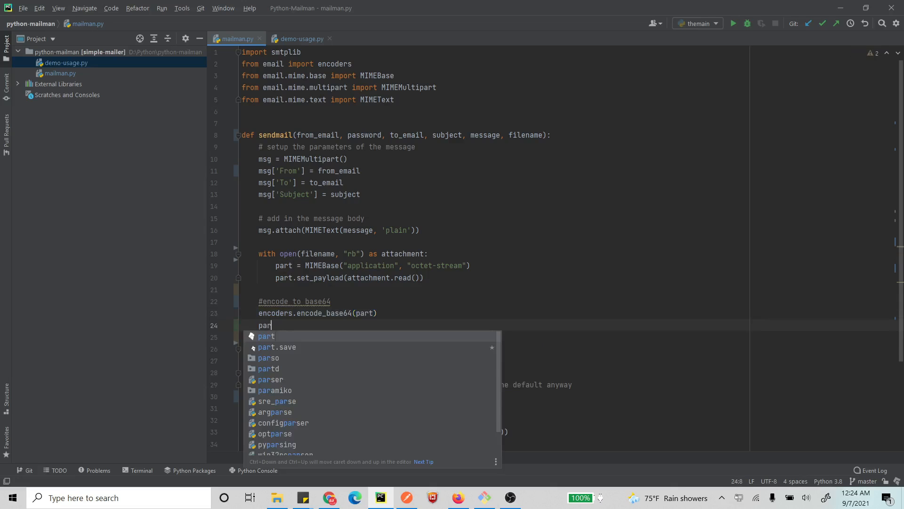
type(".add_header(\"")
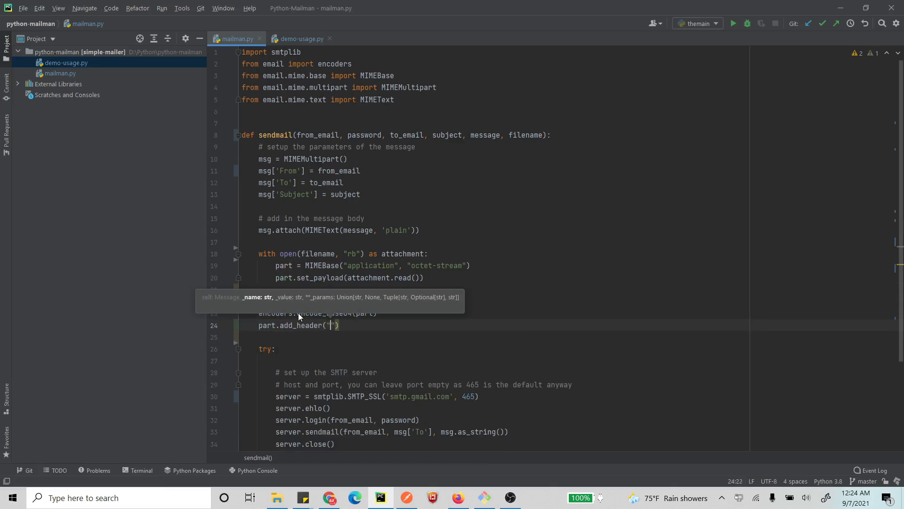
type("Content-Dispos")
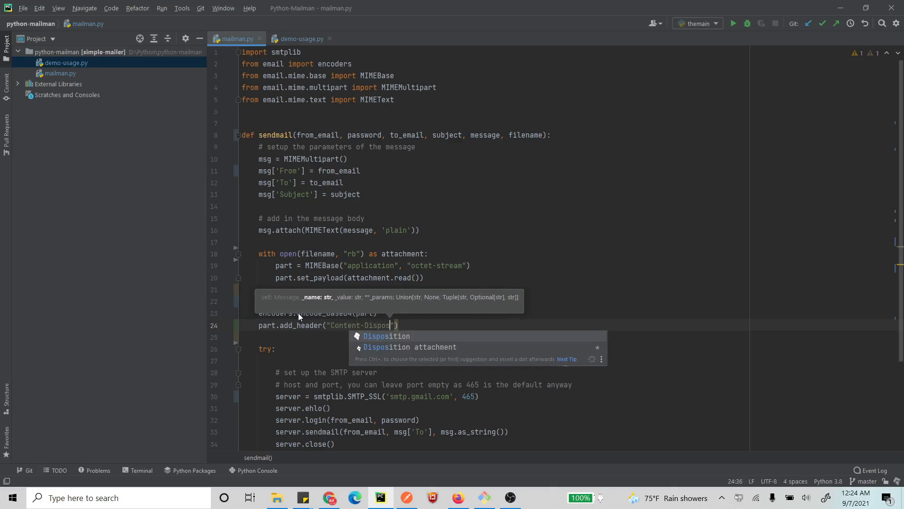
left_click(387, 335)
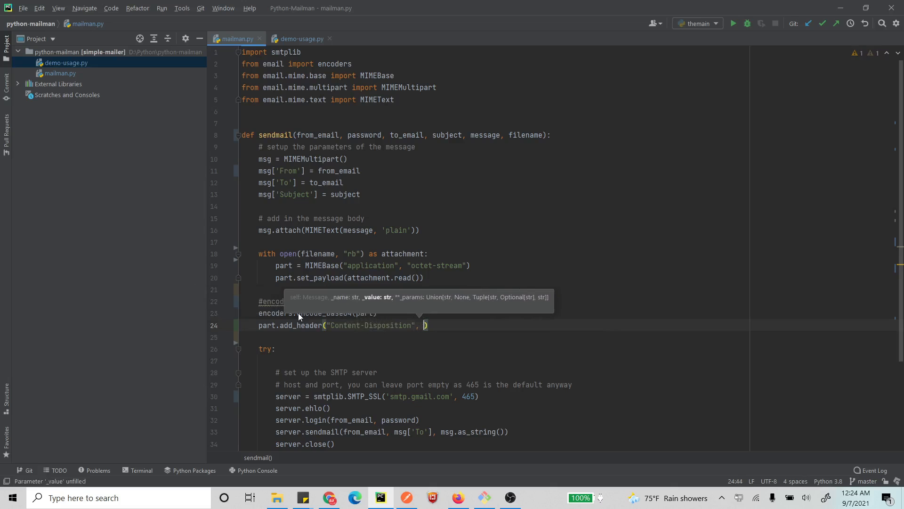
type("f")
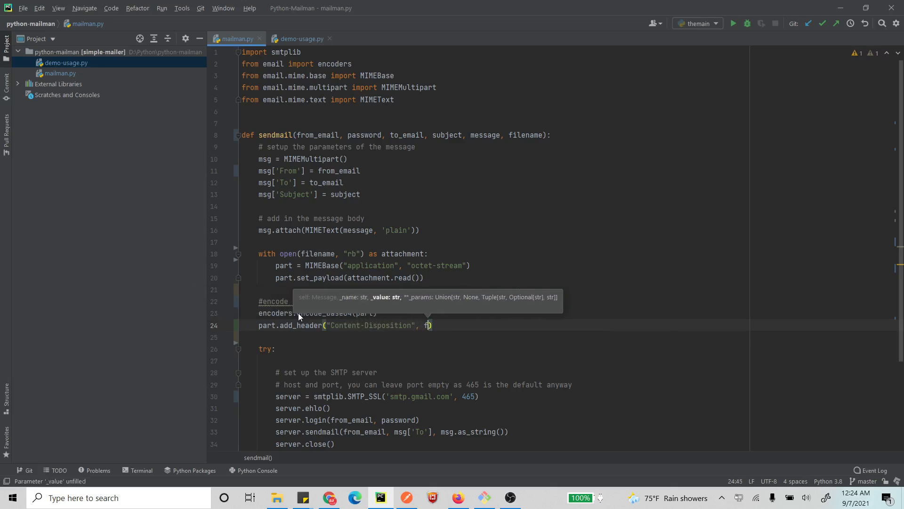
type("\"")
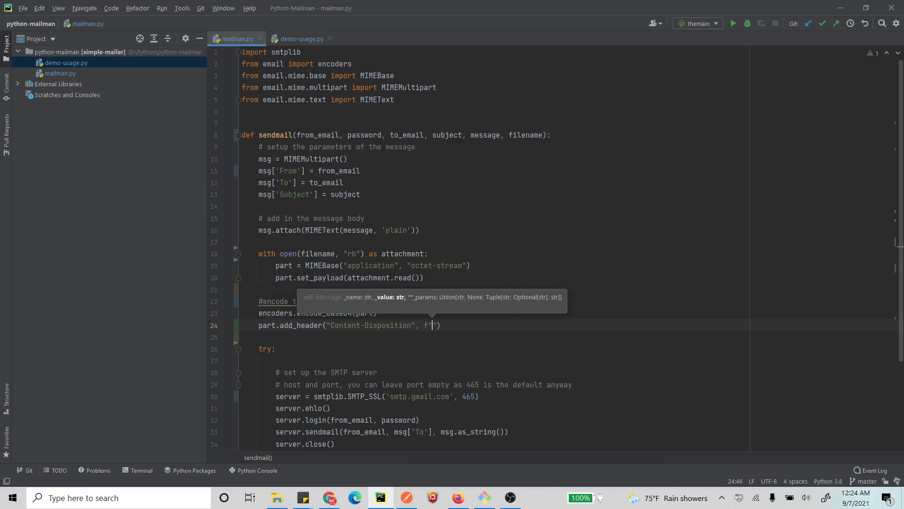
type("attachment;")
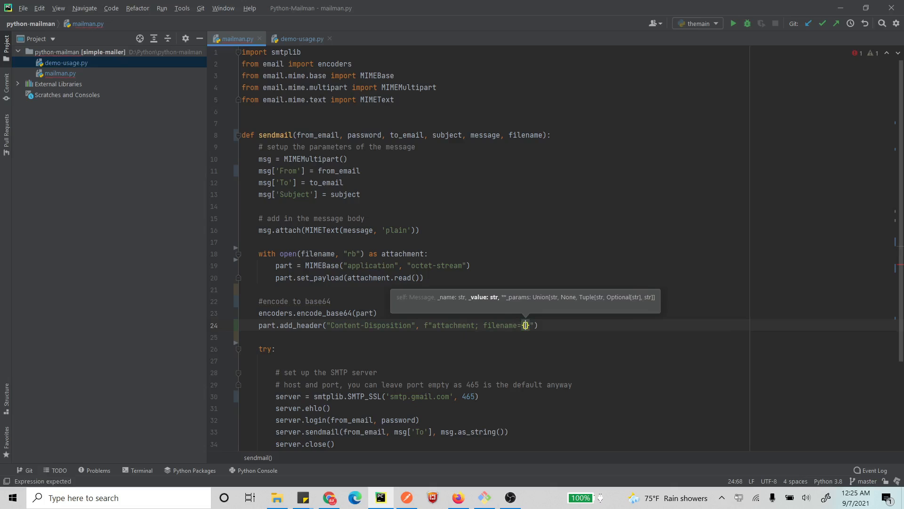
type("filename")
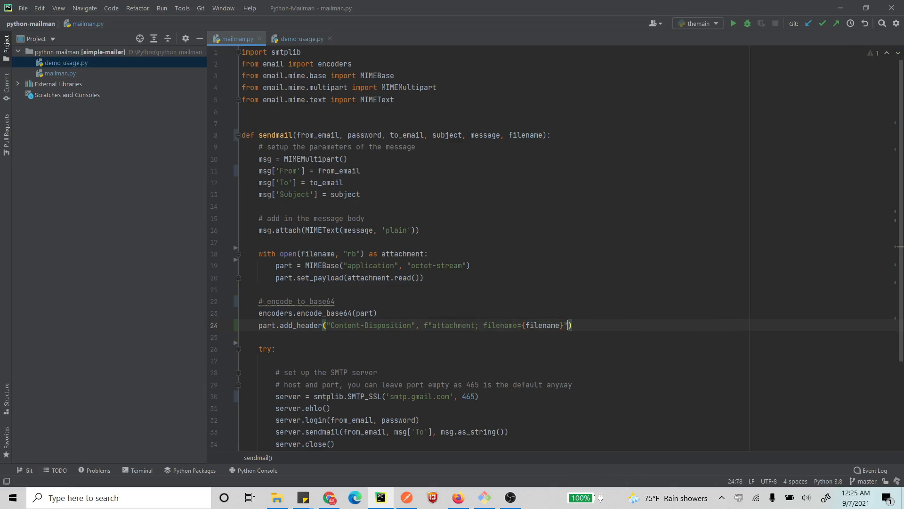
mouse_move(319, 349)
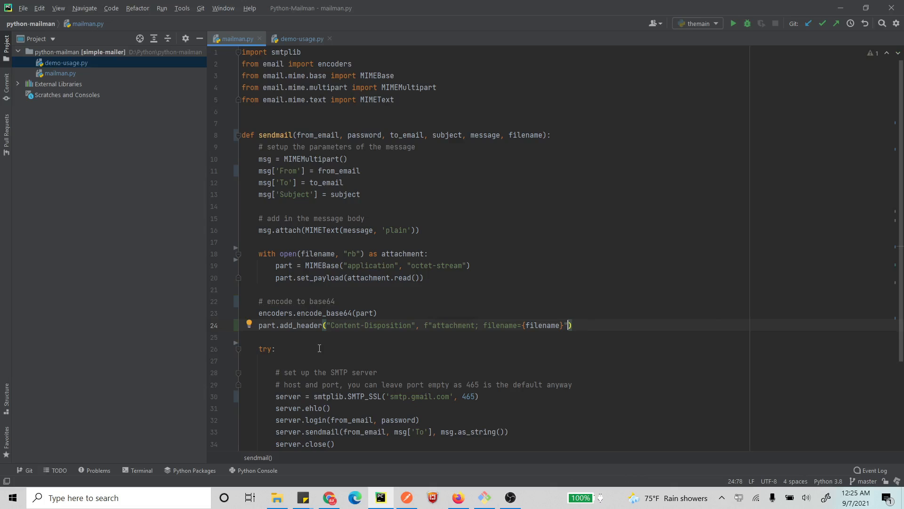
left_click(245, 337)
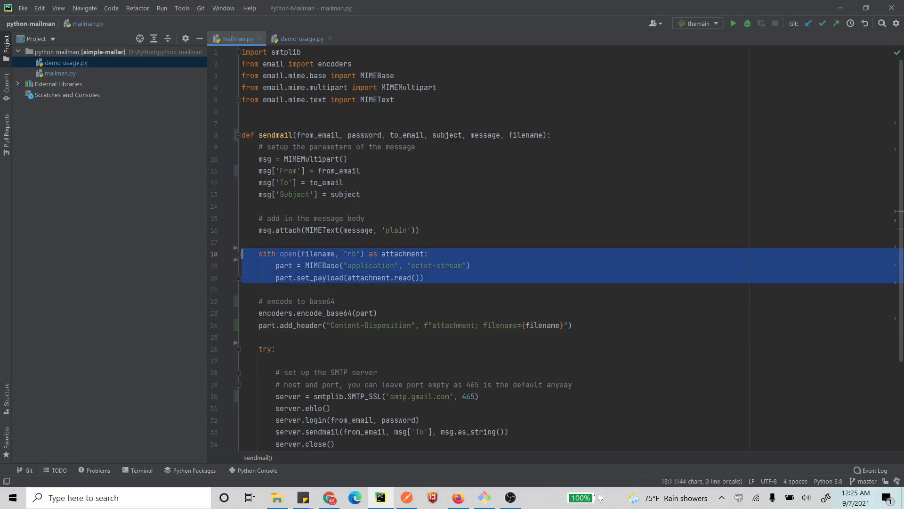
Attach the part with msg.attach(part), then highlight the usages of from_email
left_click(292, 337)
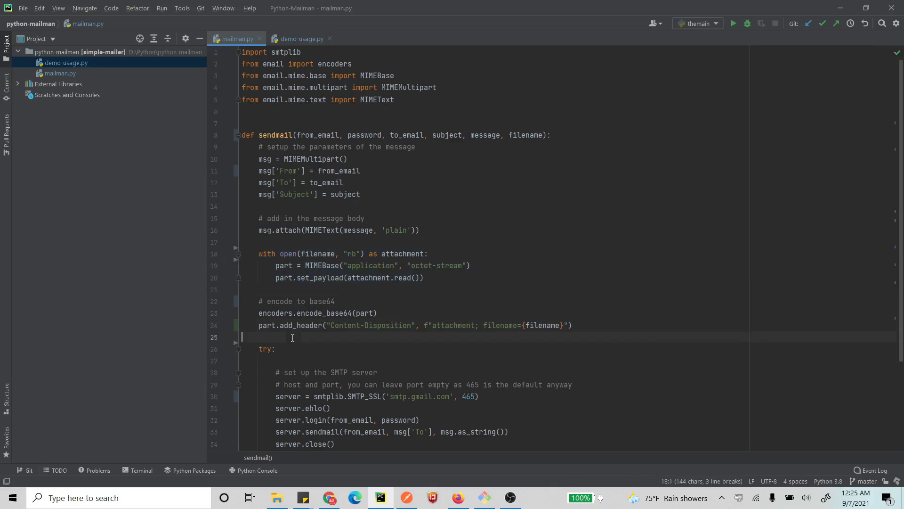
type("msg.")
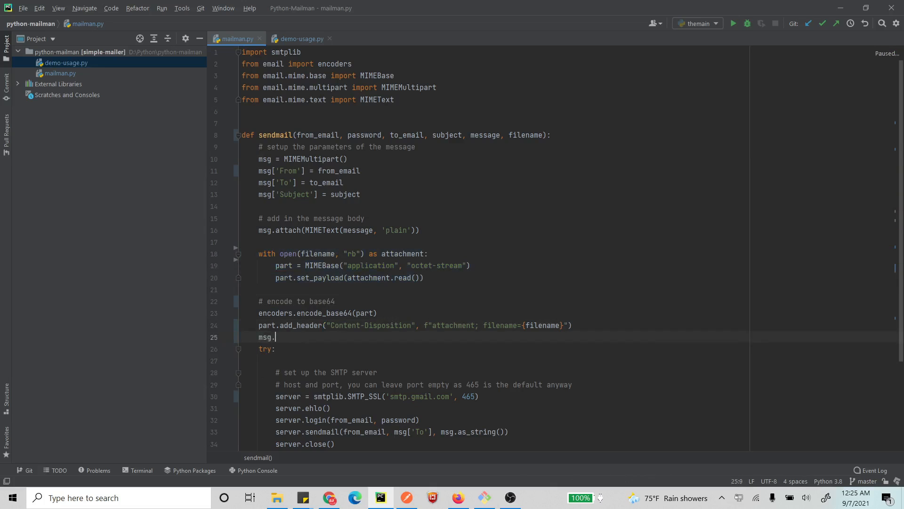
type("attach()")
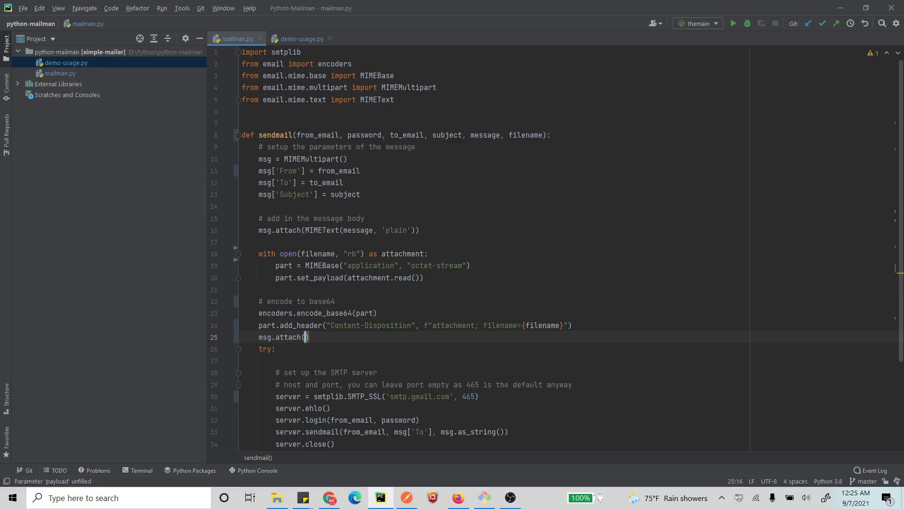
type("p")
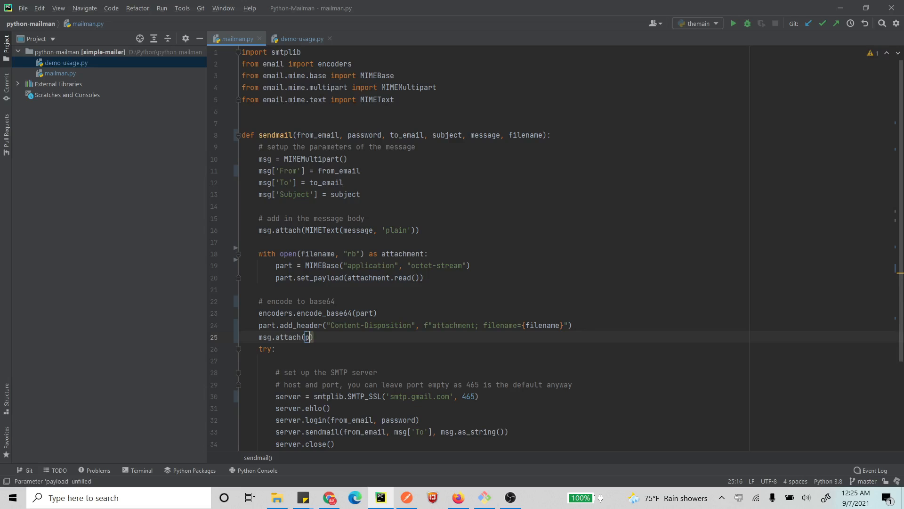
type("part")
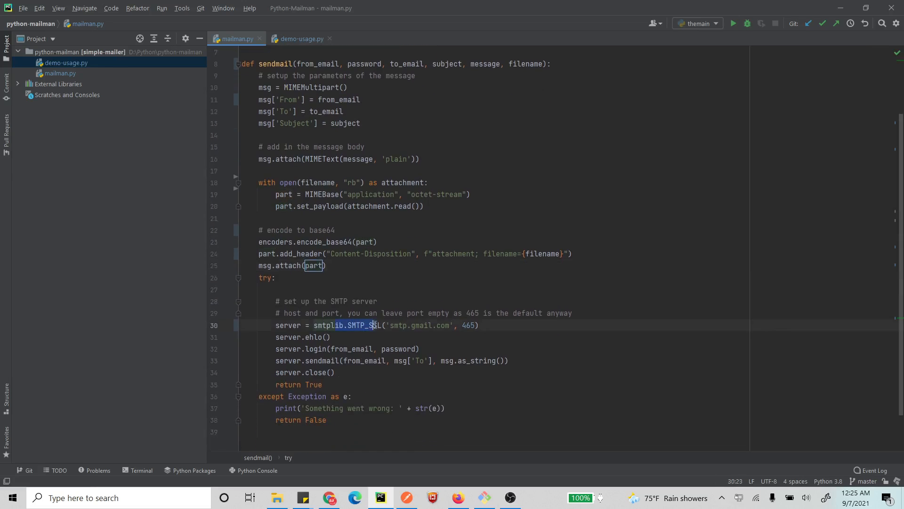
left_click(309, 337)
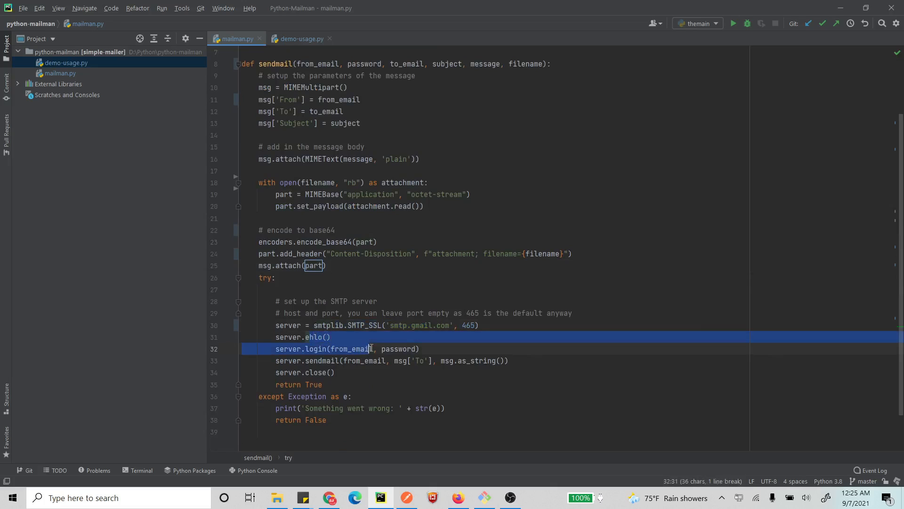
scroll("up", 3)
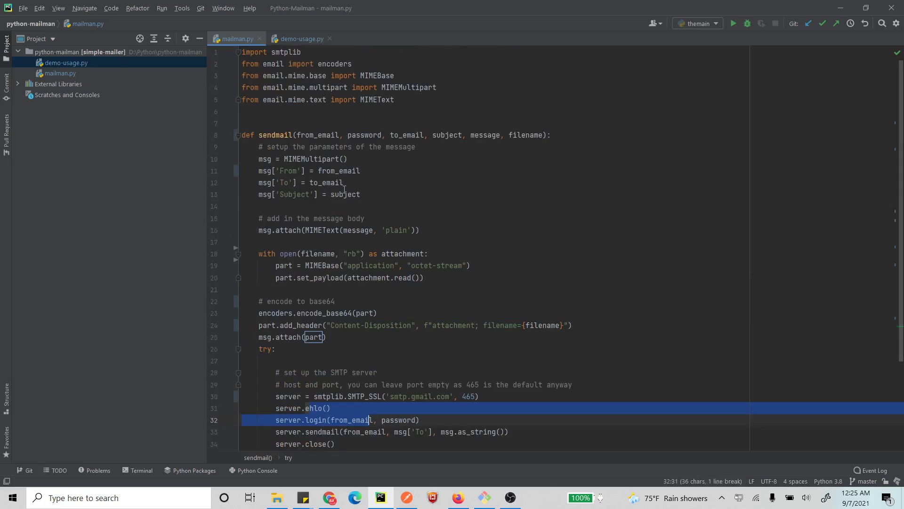
left_click(327, 182)
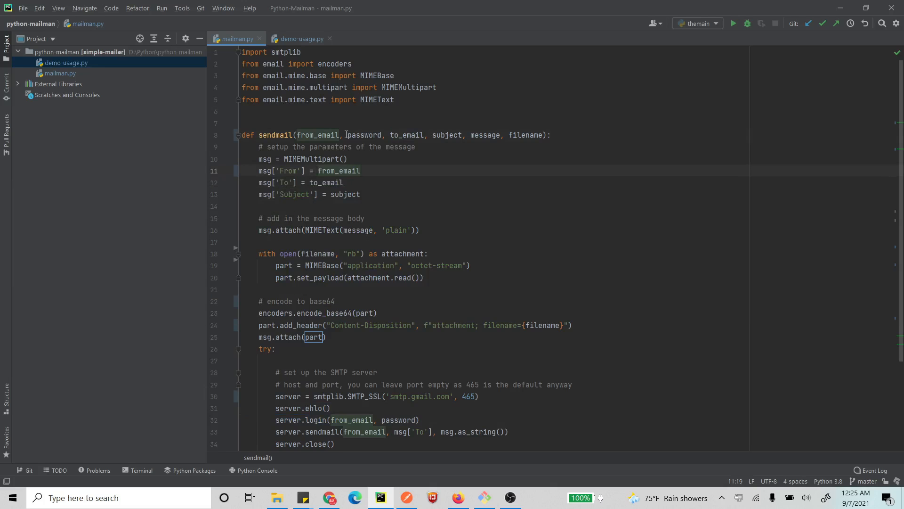
Add a name parameter and set msg['From'] to name + '<' + from_email + '>'
type("name,")
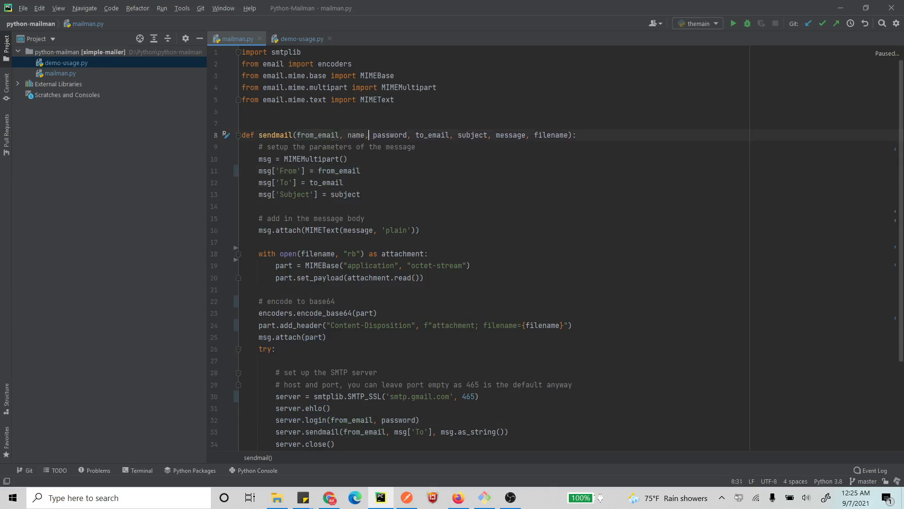
left_click(320, 170)
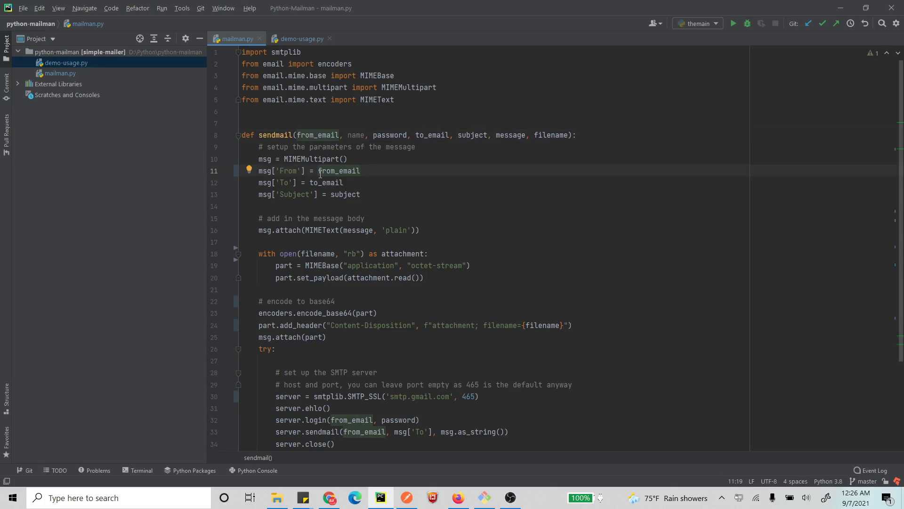
type("name")
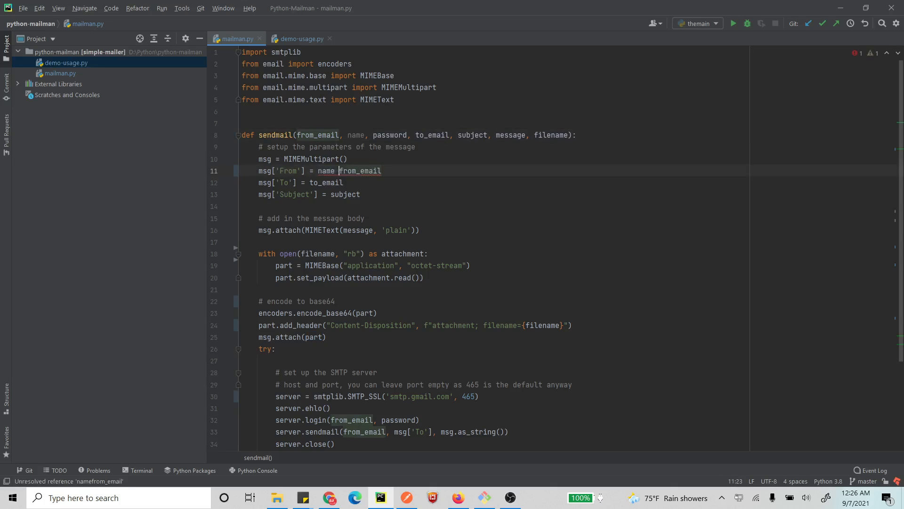
type("+")
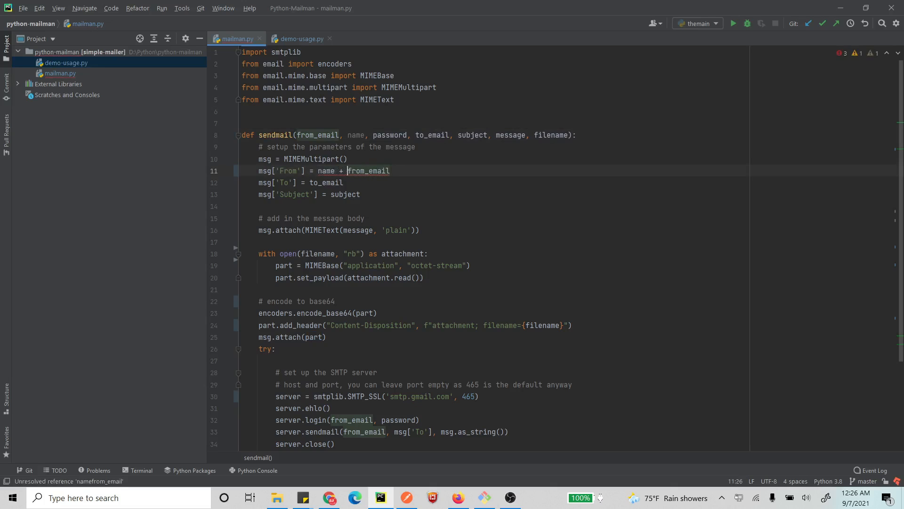
type("'")
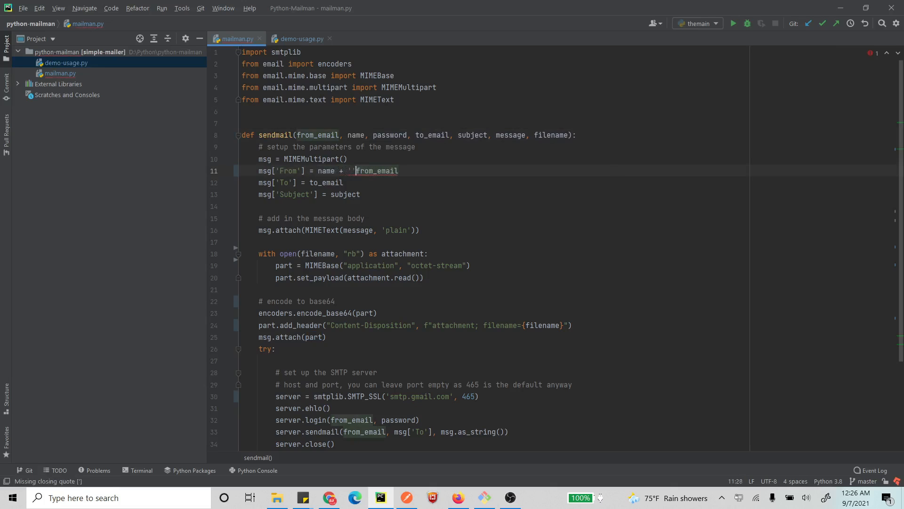
type("<")
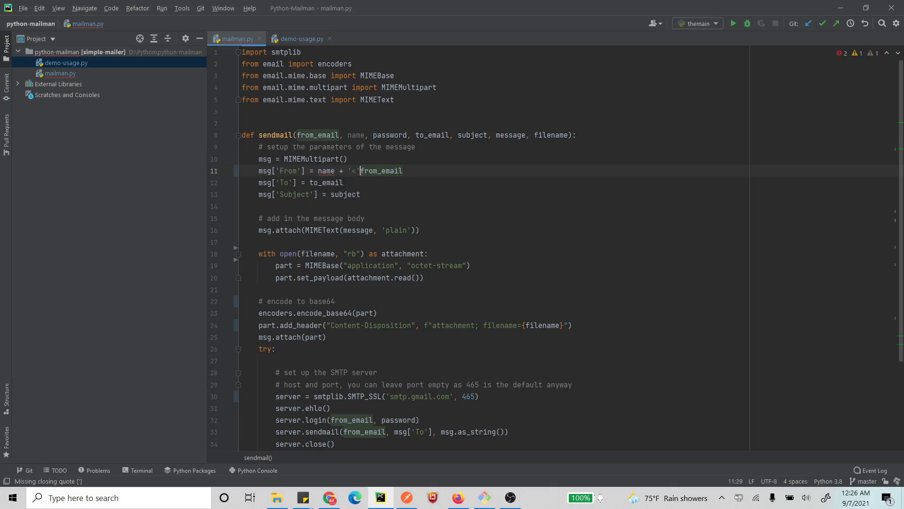
type("+")
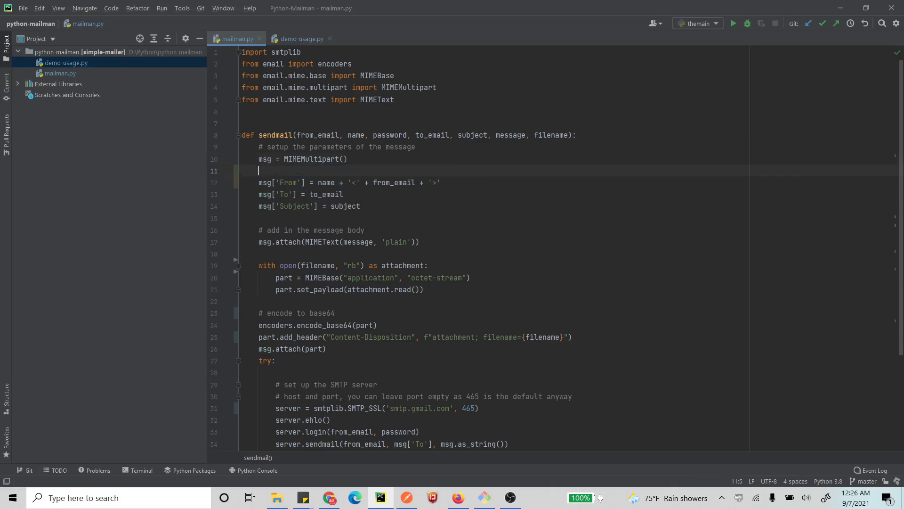
Comment the expected From format, e.g. a Vishal name followed by a gmail.com address in angle brackets
type("#")
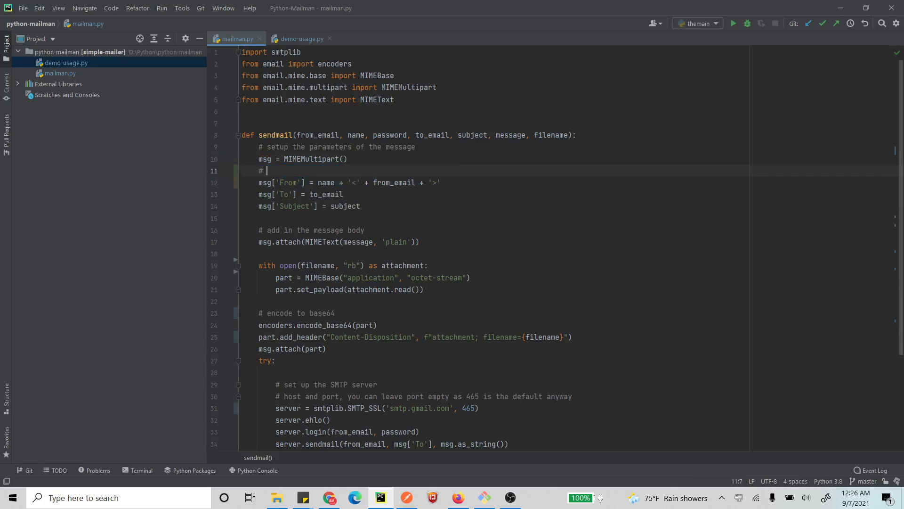
type("Vishal <vishal@>")
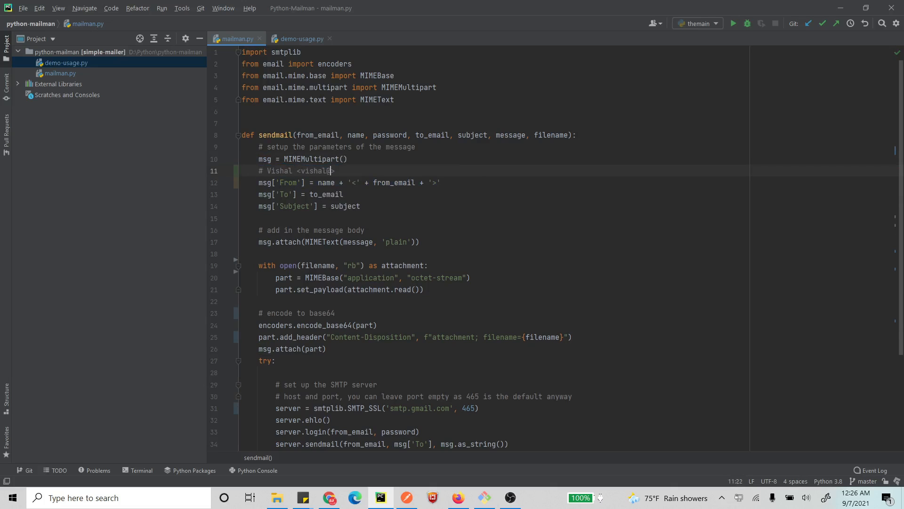
type("gmail.com>")
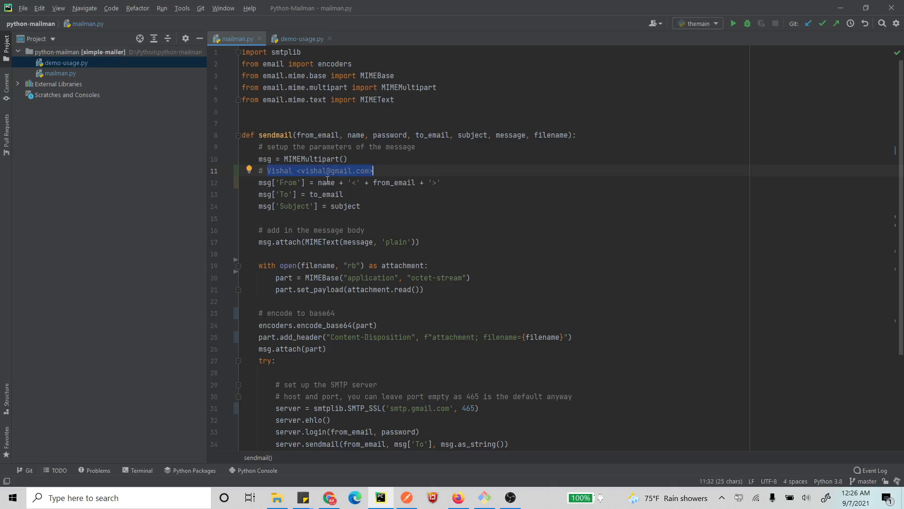
mouse_move(276, 174)
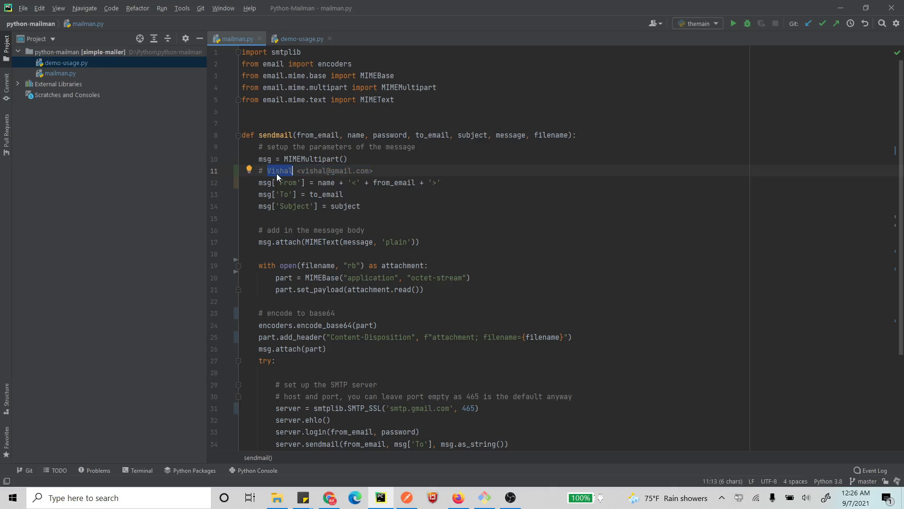
mouse_move(329, 249)
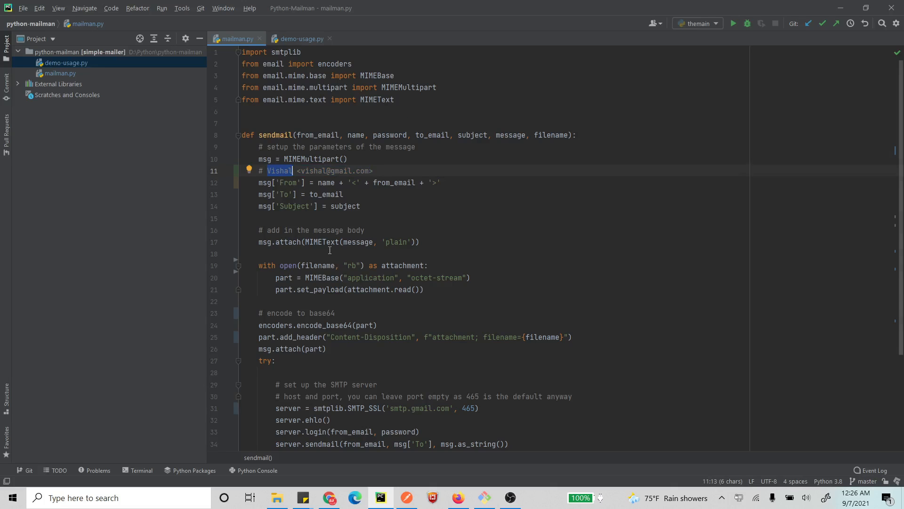
scroll("down", 3)
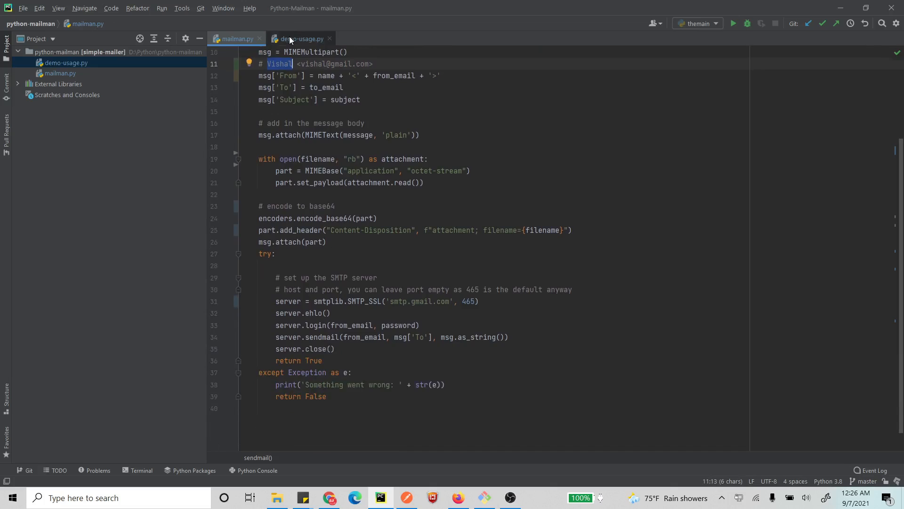
In demo-usage.py, pass a sender name and 'filename.zip' to mailman.sendmail
left_click(301, 38)
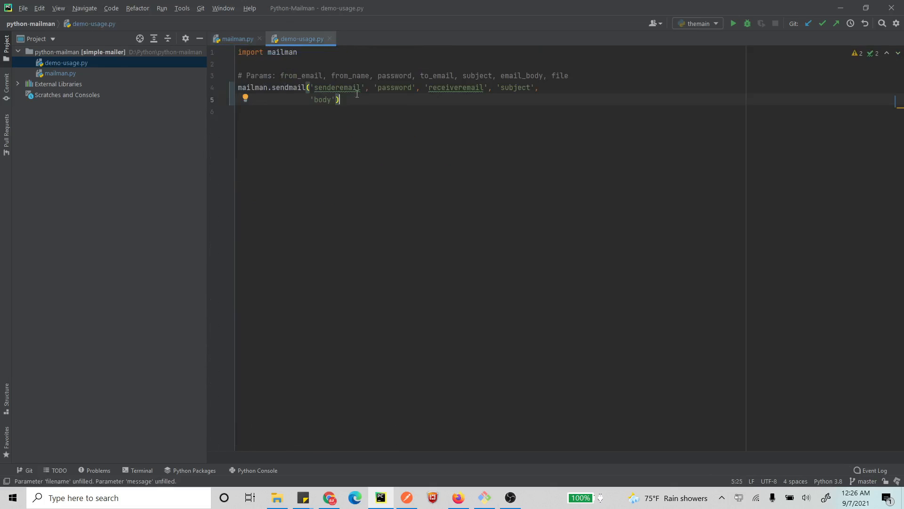
left_click(372, 86)
type(", '")
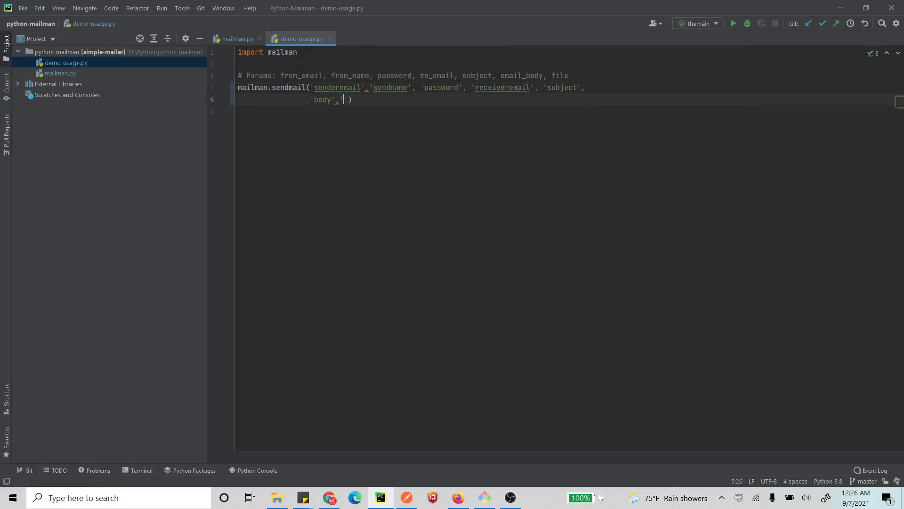
type("'file'")
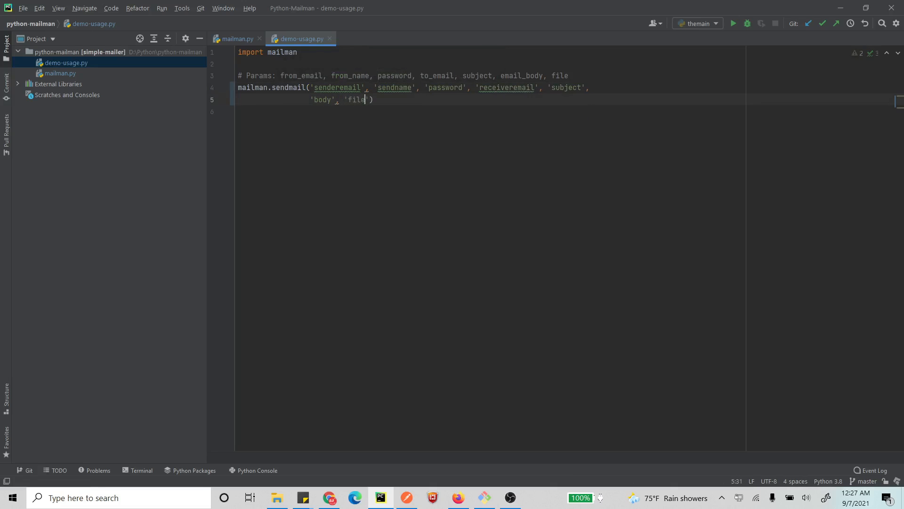
type("name")
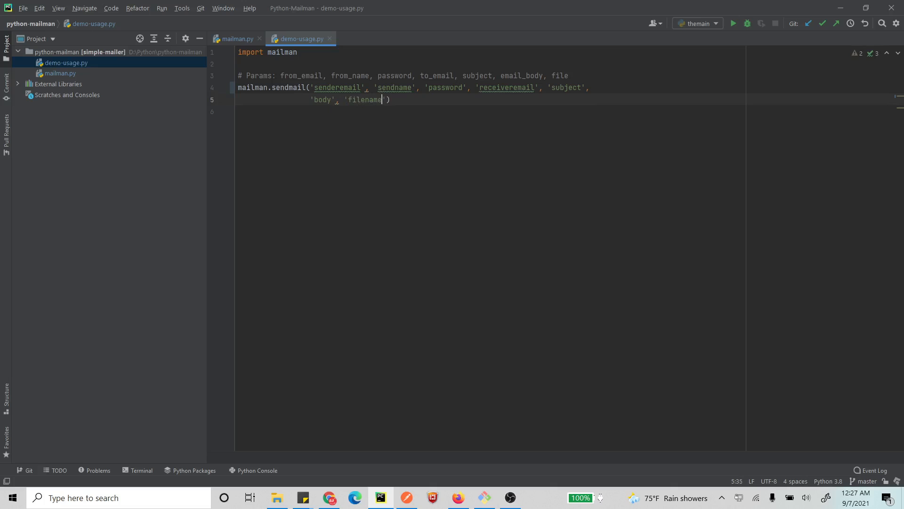
type(".zip")
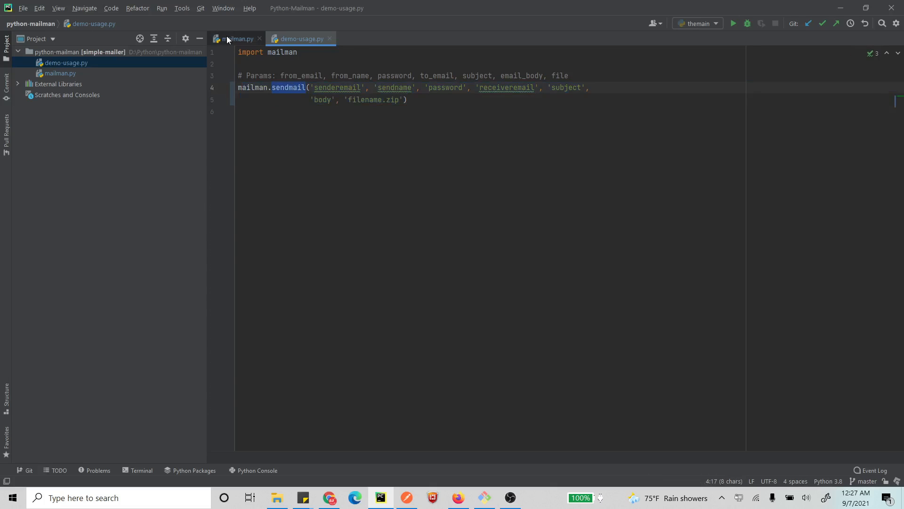
Check the call against mailman.py's signature and return to demo-usage.py
left_click(237, 38)
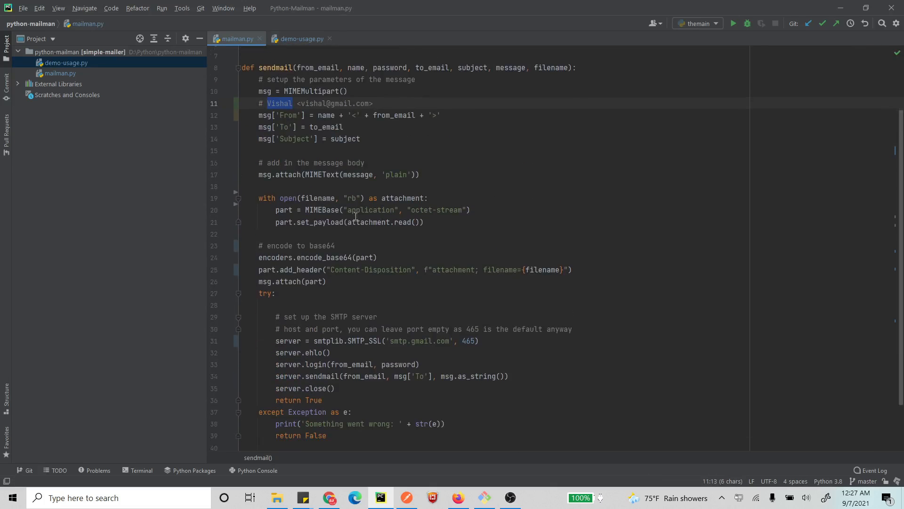
scroll("up", 3)
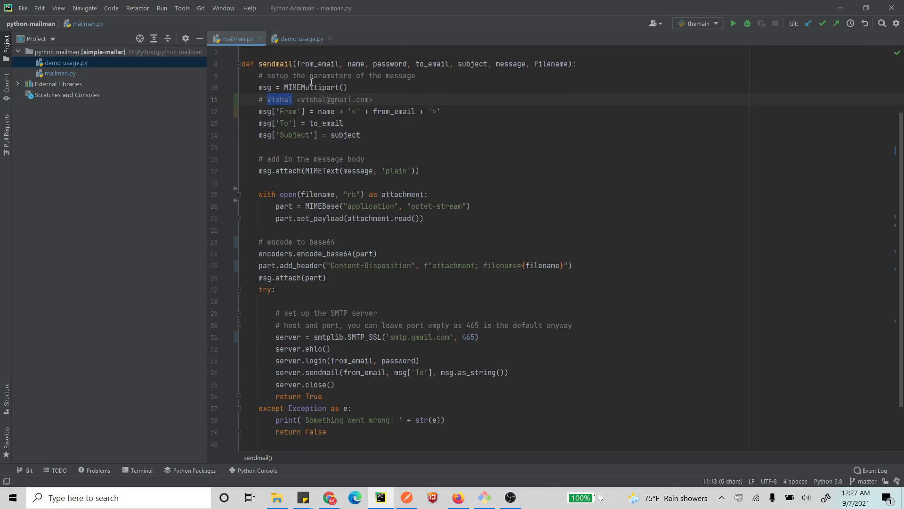
left_click(301, 39)
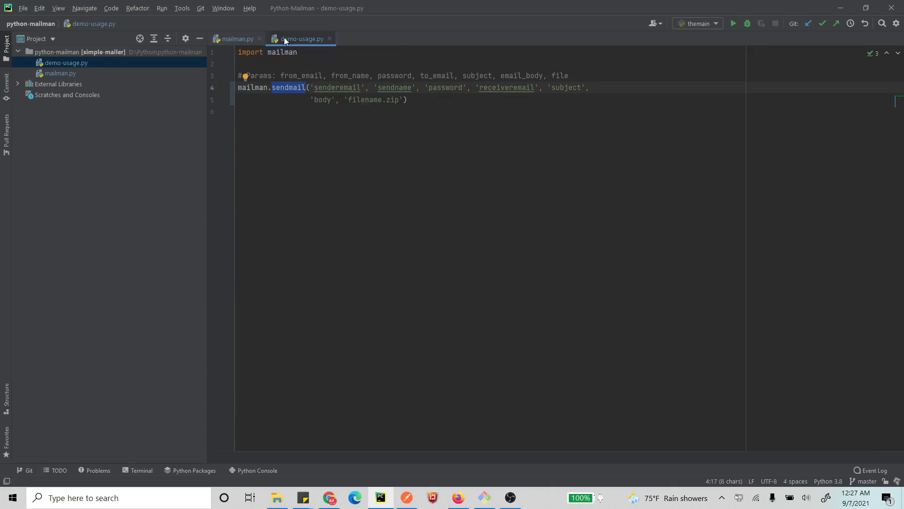
left_click(65, 62)
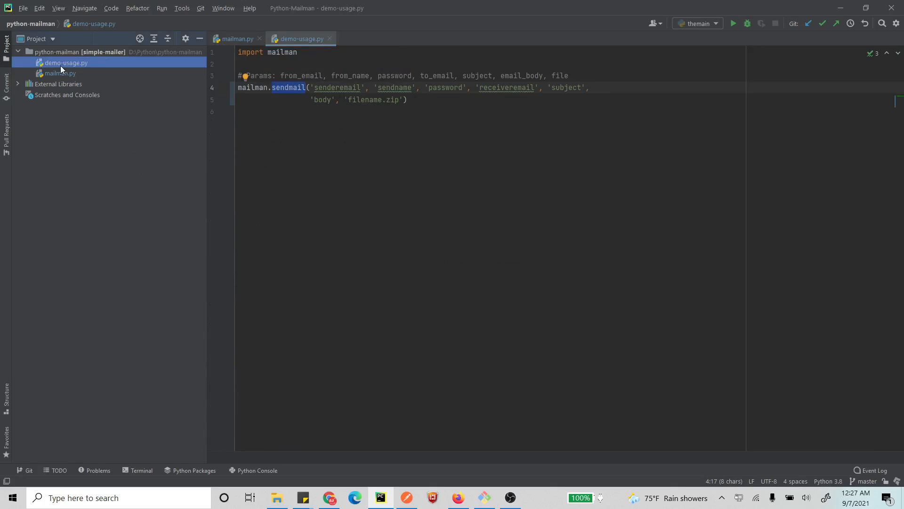
Review demo-usage.py's context-menu actions, then switch to File Explorer
right_click(65, 62)
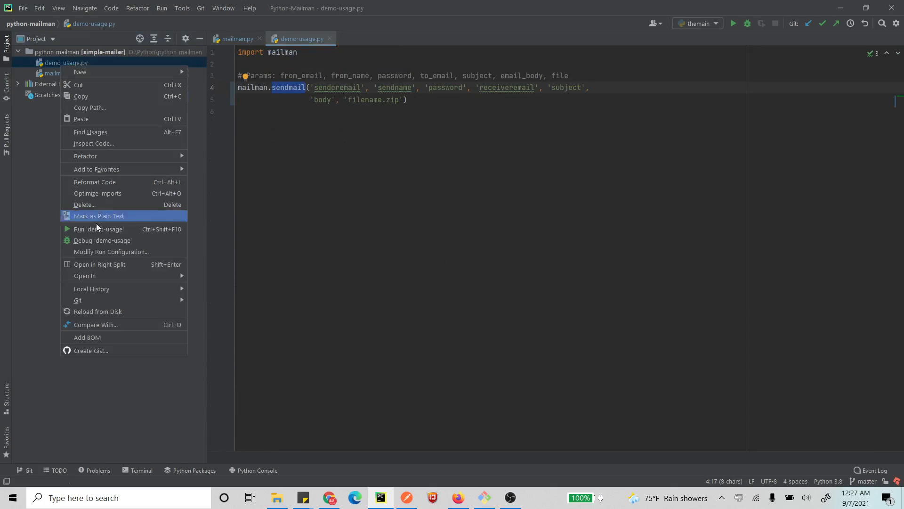
mouse_move(103, 264)
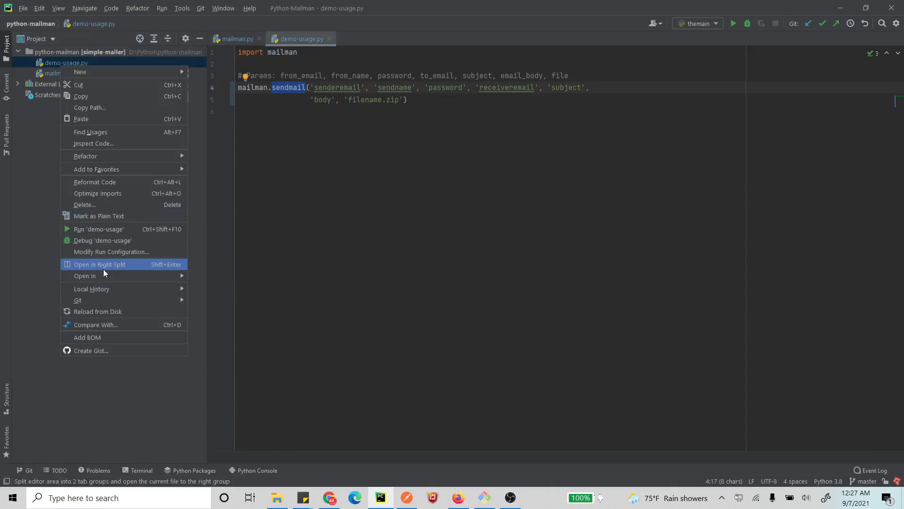
mouse_move(98, 228)
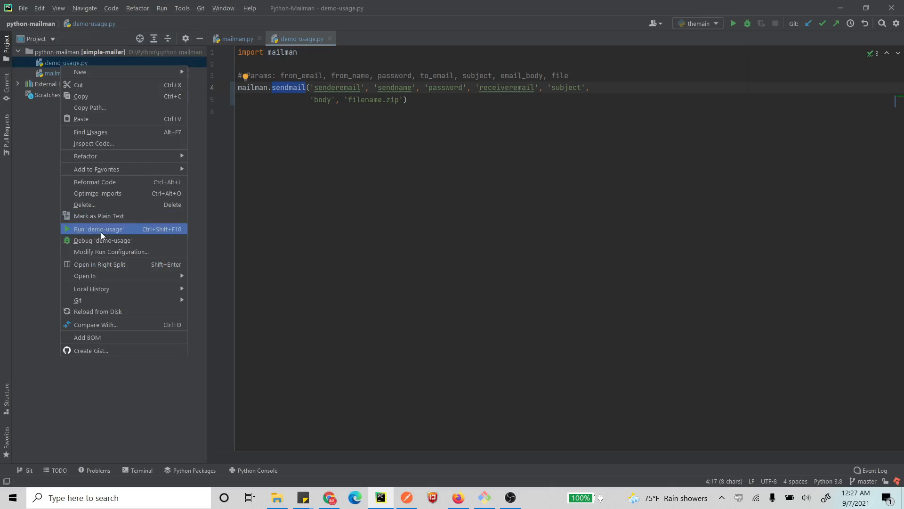
mouse_move(104, 288)
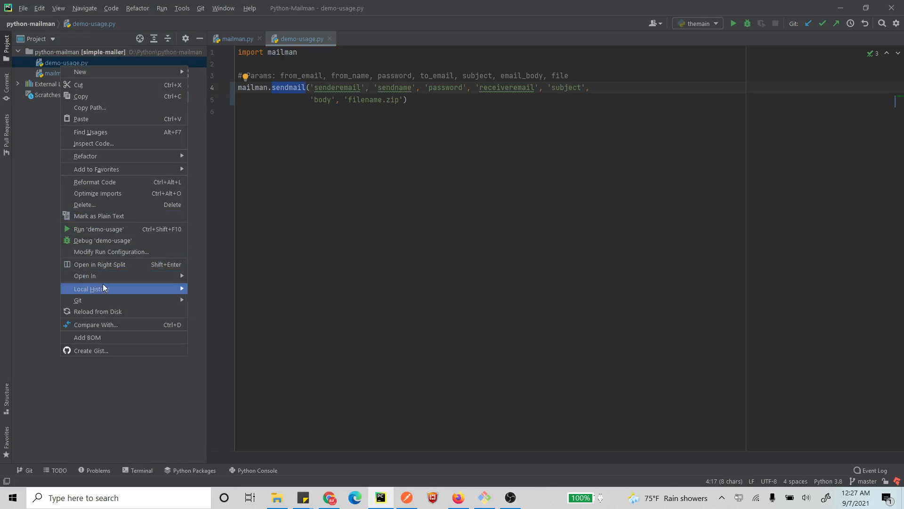
mouse_move(91, 132)
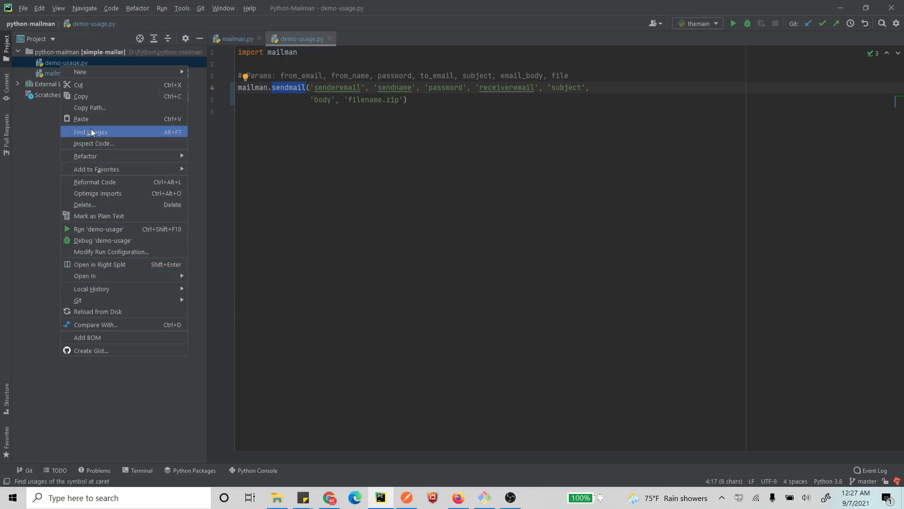
mouse_move(96, 72)
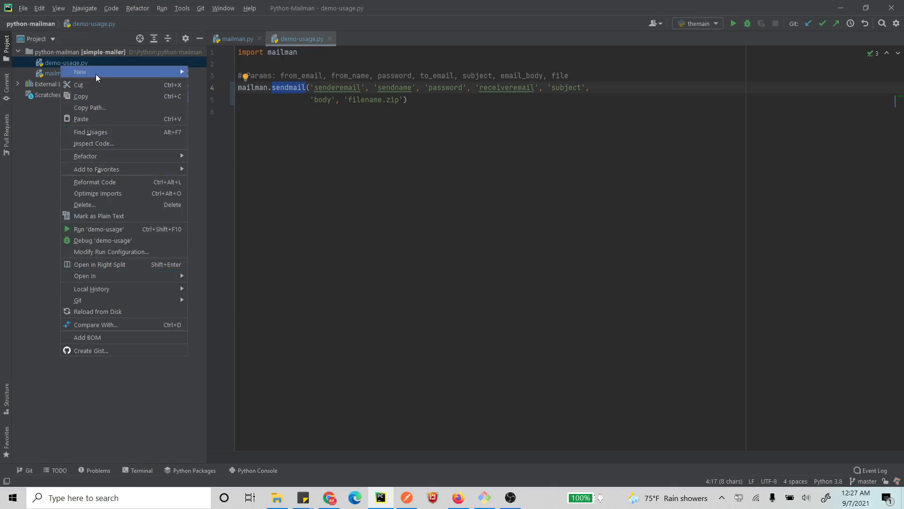
mouse_move(85, 155)
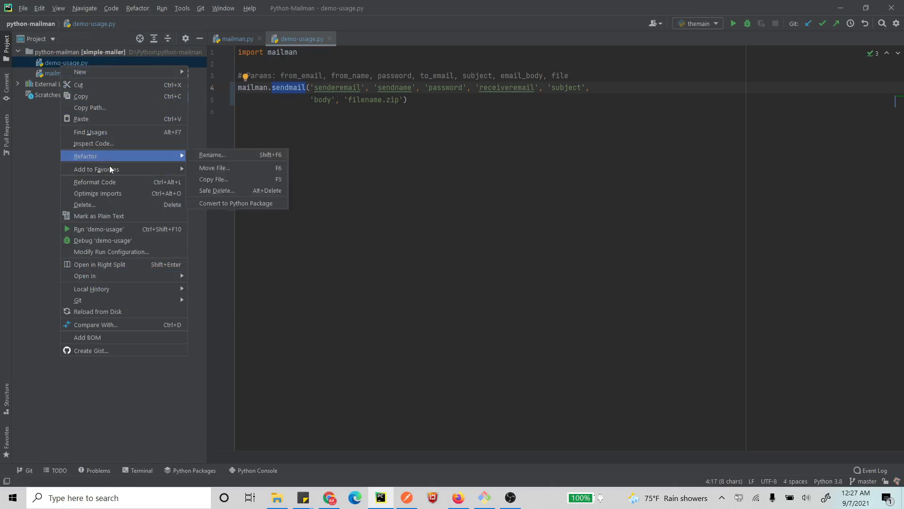
mouse_move(107, 276)
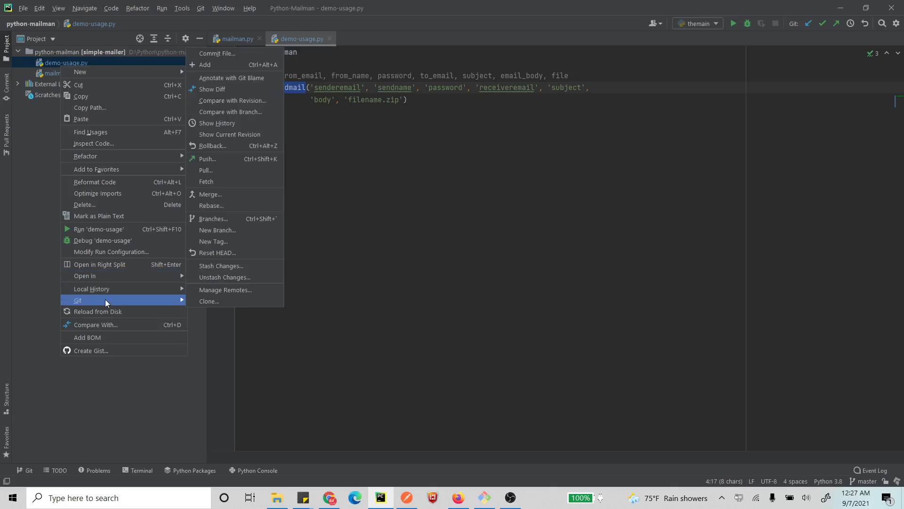
mouse_move(111, 413)
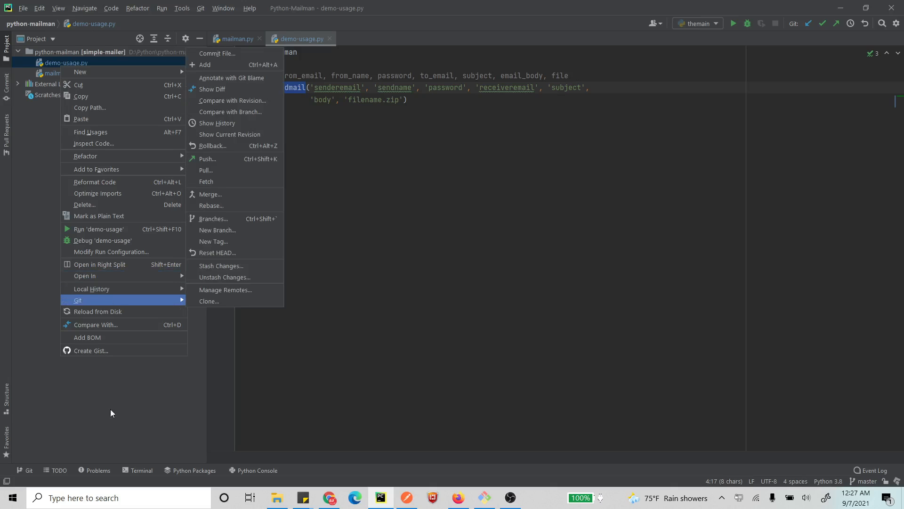
left_click(276, 497)
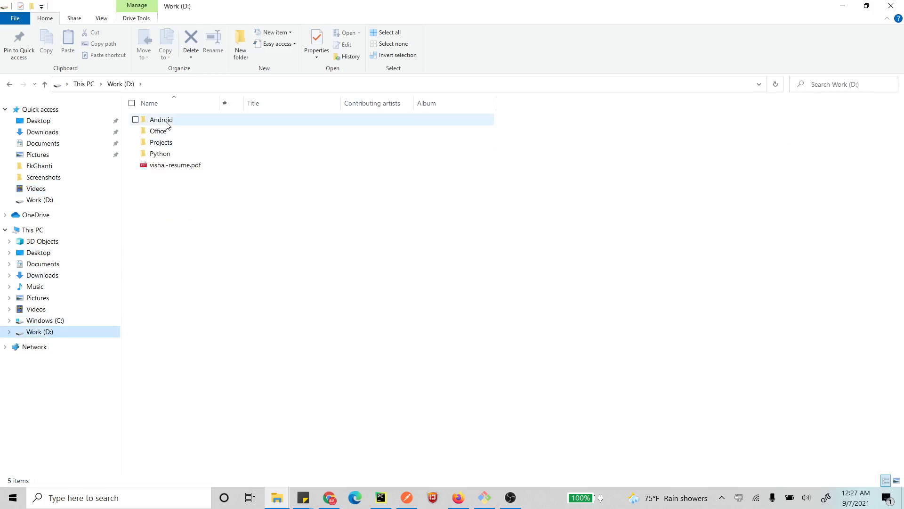
Browse into D:\Python\python-mailman, view demo-usage.py in Sublime Text, then select mailman.py
double_click(160, 153)
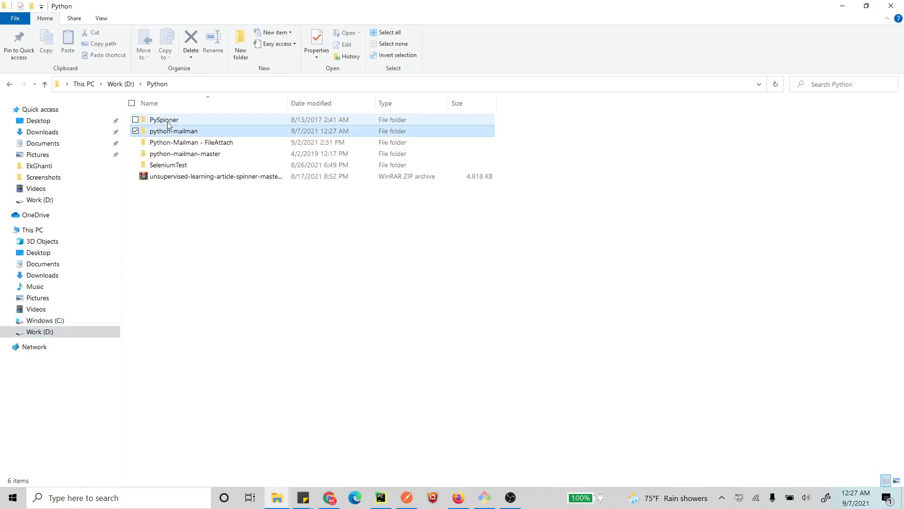
double_click(191, 143)
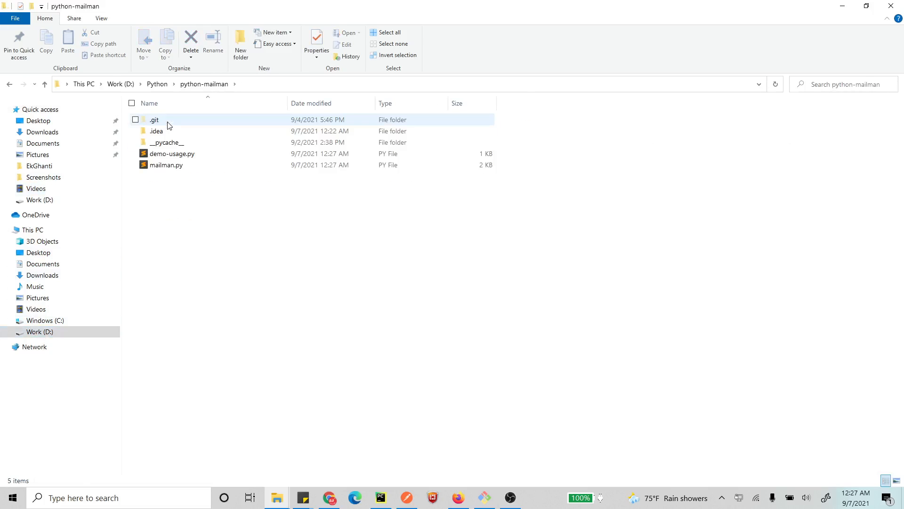
left_click(172, 154)
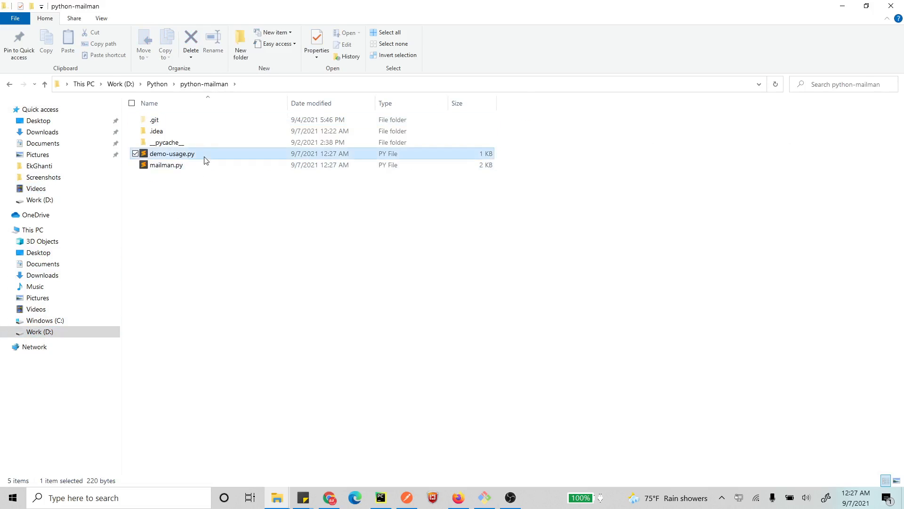
double_click(172, 153)
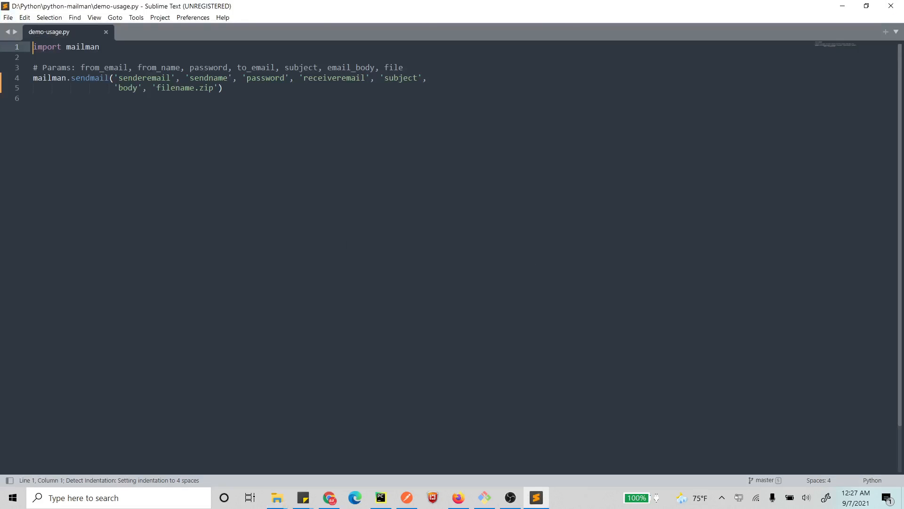
left_click(276, 498)
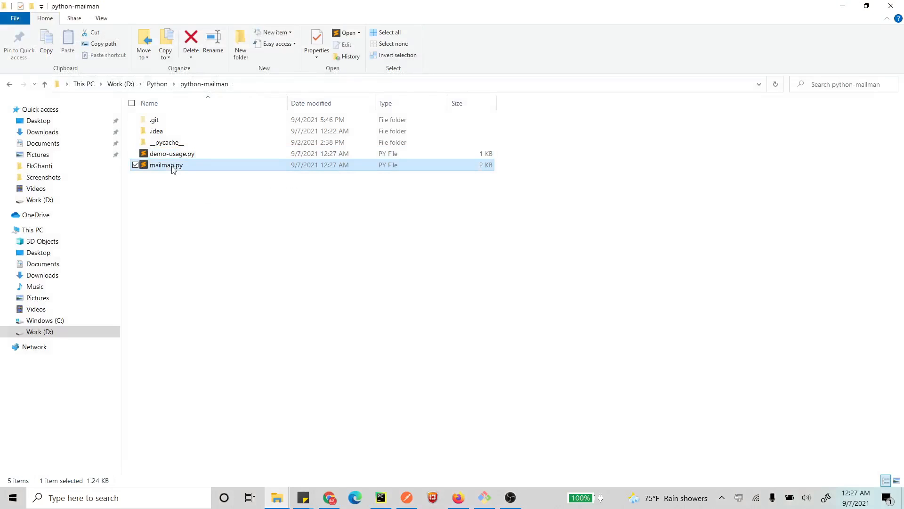
Add mailman.py to a new ZIP-format archive via WinRAR's Add to archive dialog
right_click(166, 165)
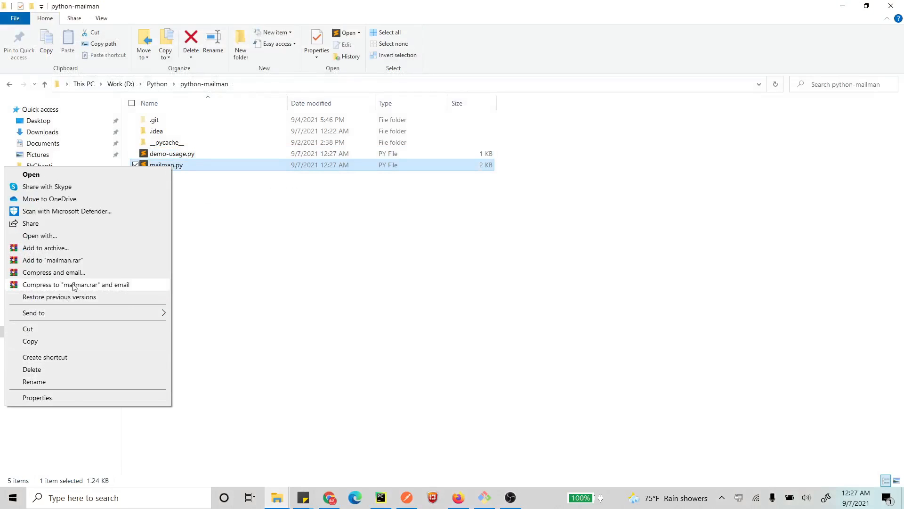
left_click(45, 248)
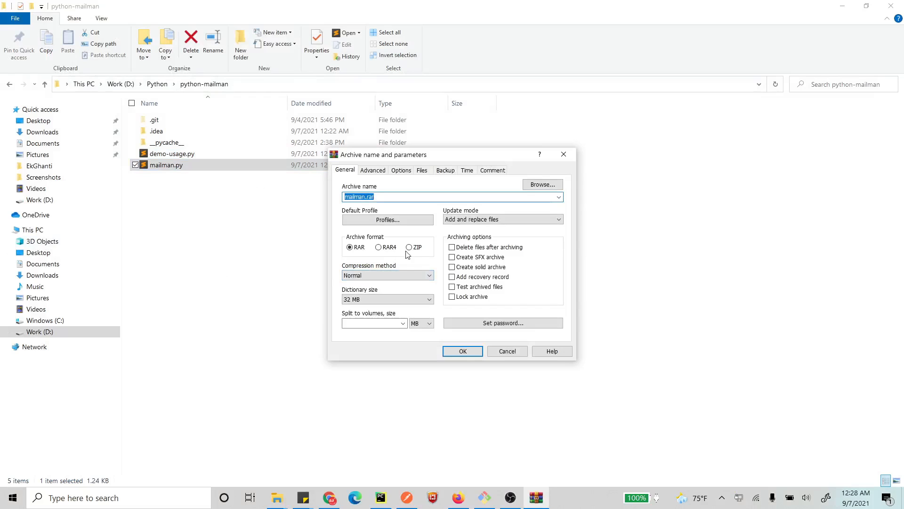
left_click(410, 246)
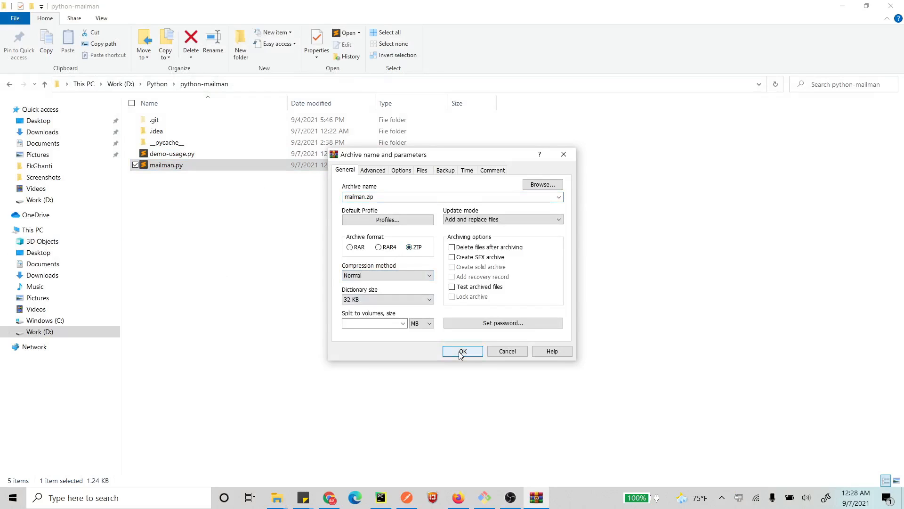
left_click(461, 351)
type("filename.zip")
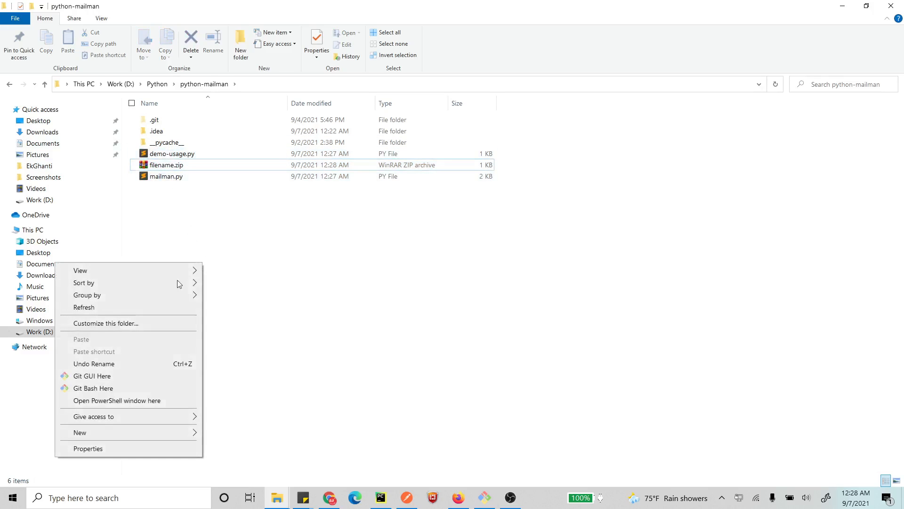
Run 'python demo-usage.py' in Git Bash, getting an SMTP 535 credentials-rejected error
left_click(93, 388)
type("p")
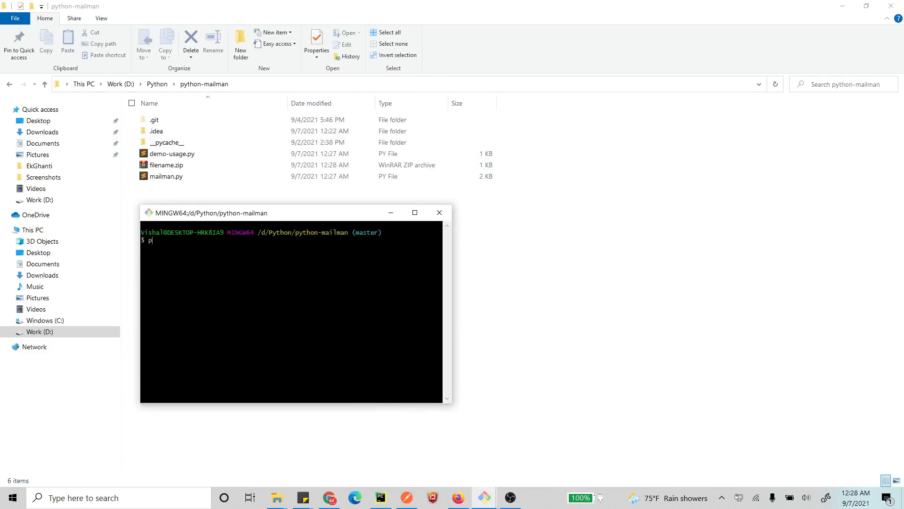
type("ython d")
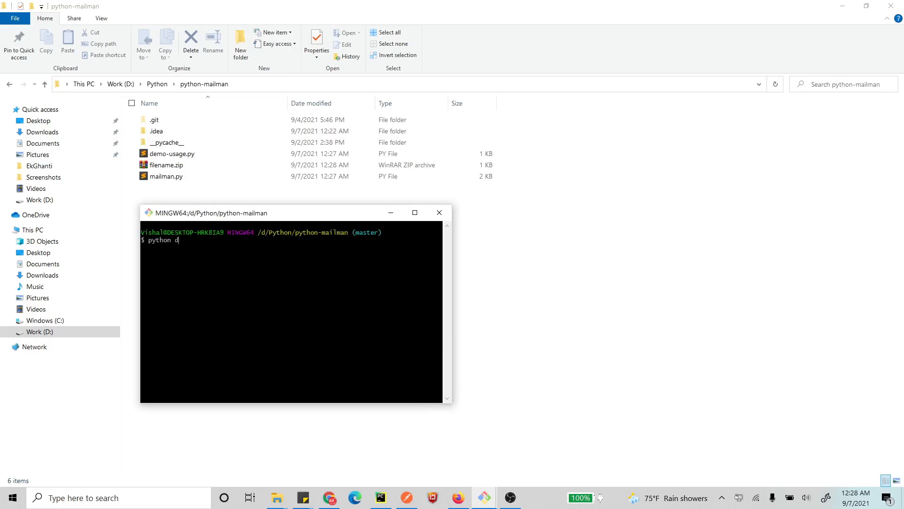
type("emo-usage.py")
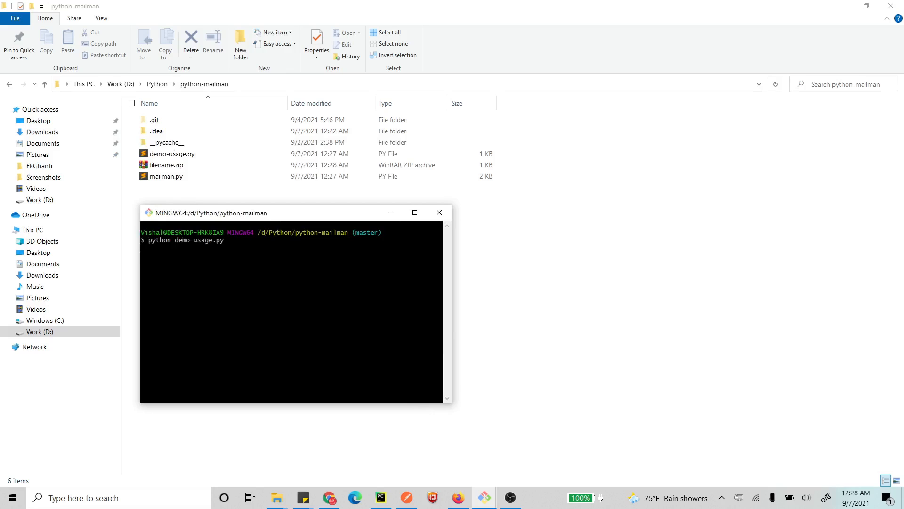
key("Return")
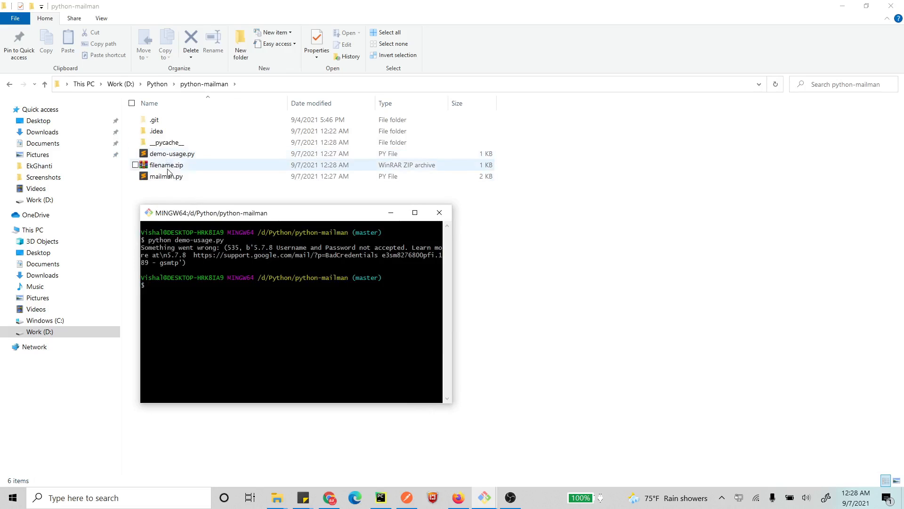
Reopen demo-usage.py in Sublime Text and select the password argument of sendmail
double_click(171, 153)
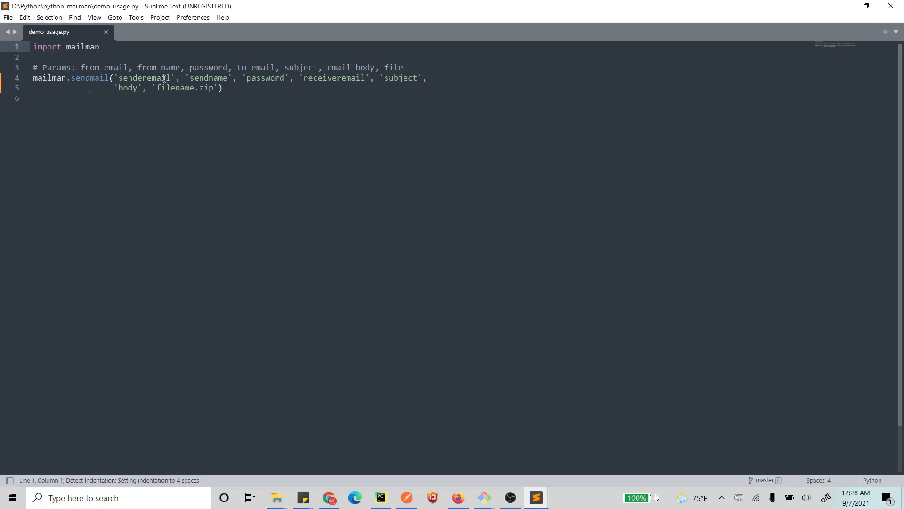
double_click(266, 78)
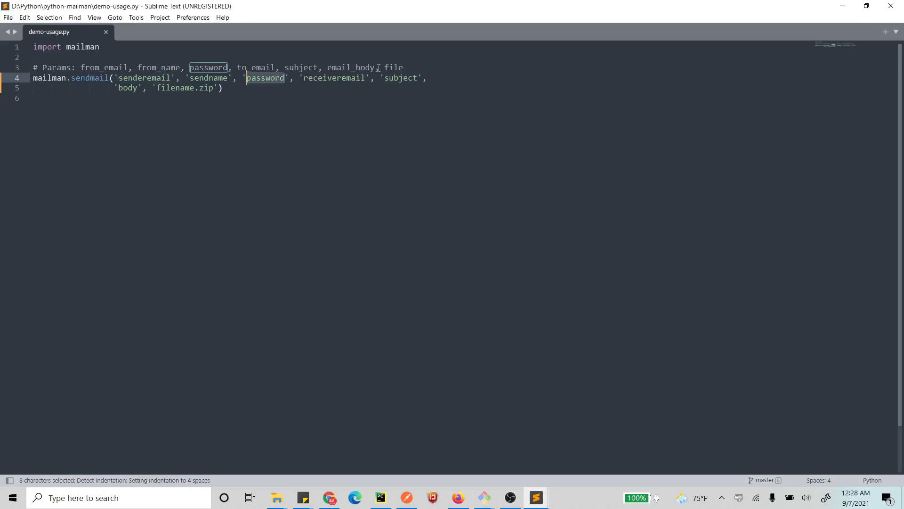